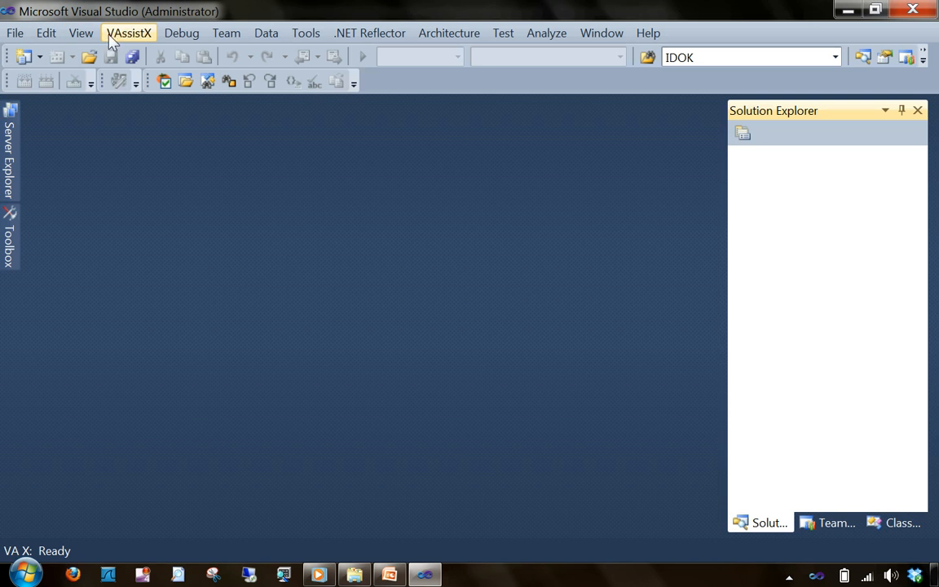
pyautogui.moveTo(649, 33)
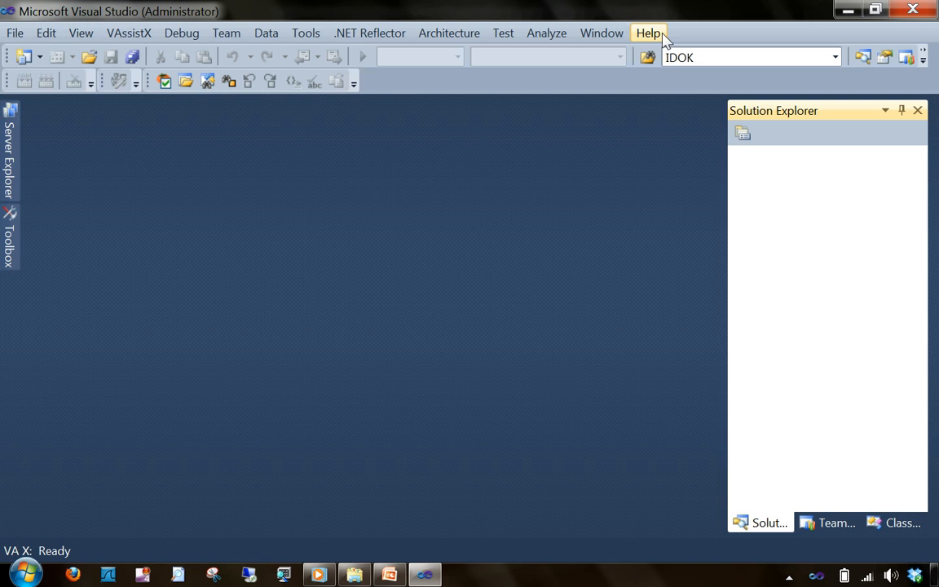
pyautogui.moveTo(567, 140)
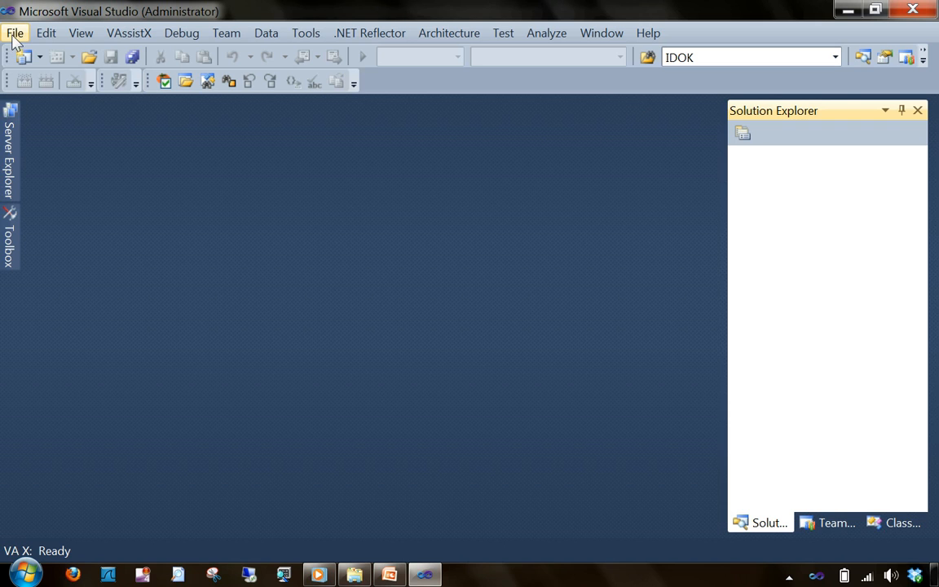
# Create a Win32 Console Application named test2010 with location trimmed to E:\myprojects\.
pyautogui.click(18, 33)
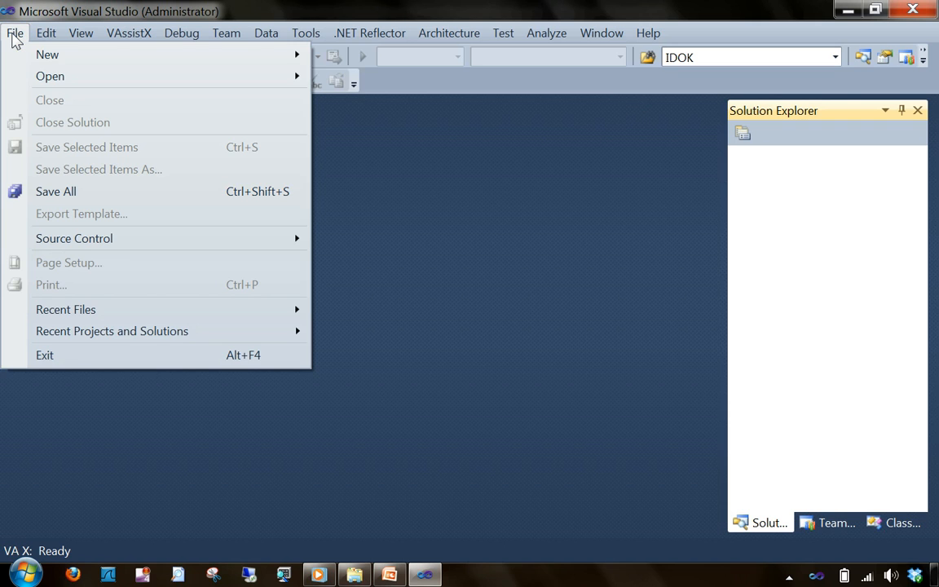
pyautogui.moveTo(22, 42)
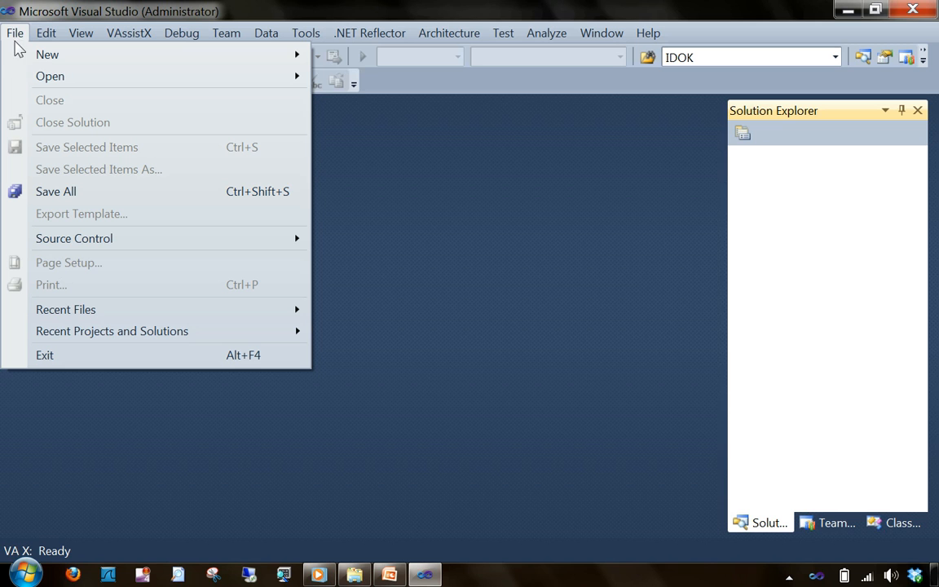
pyautogui.moveTo(48, 55)
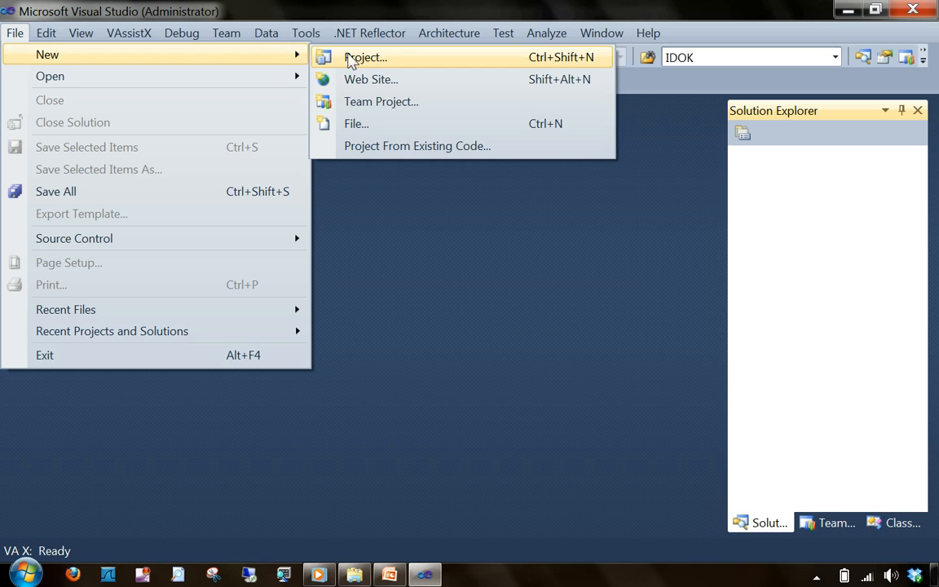
pyautogui.click(365, 57)
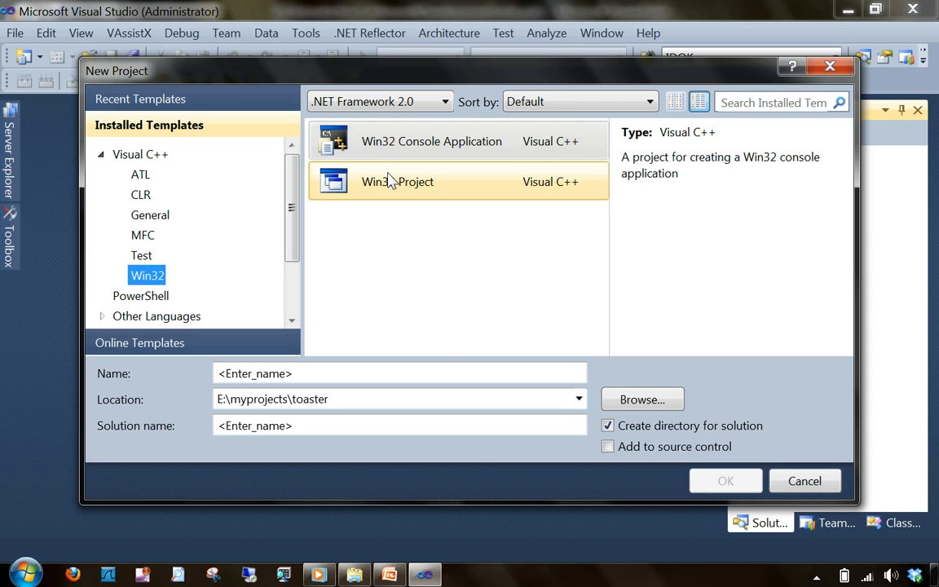
pyautogui.click(431, 140)
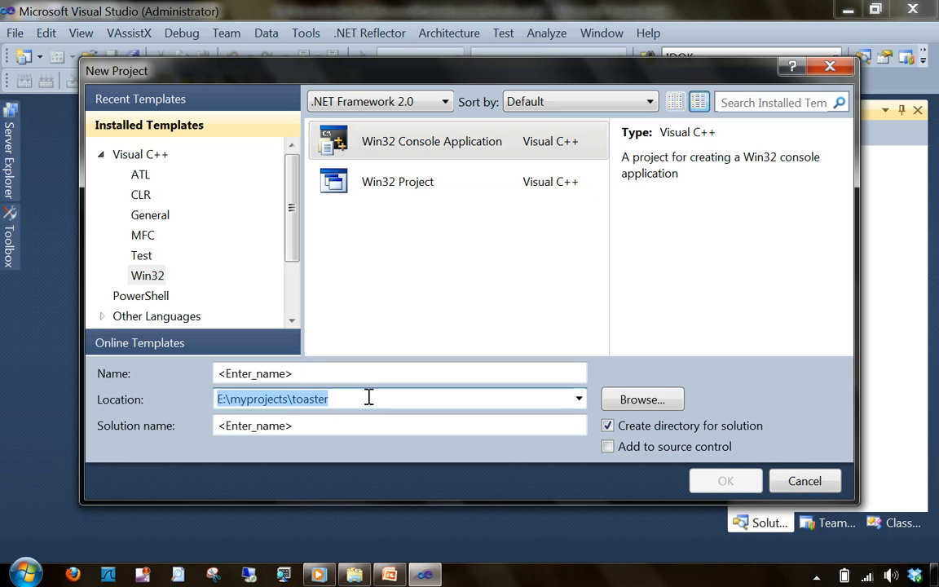
pyautogui.press('Backspace')
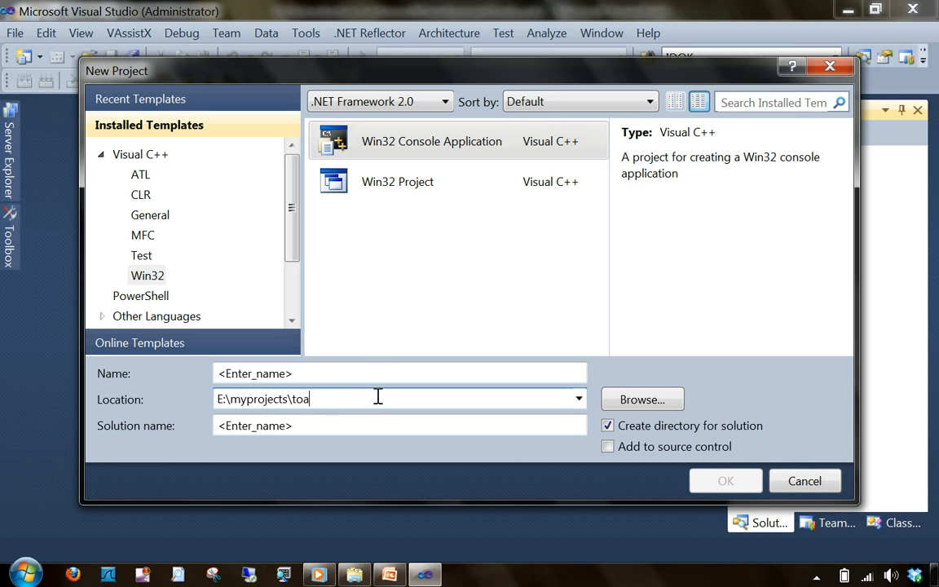
pyautogui.press('BackSpace')
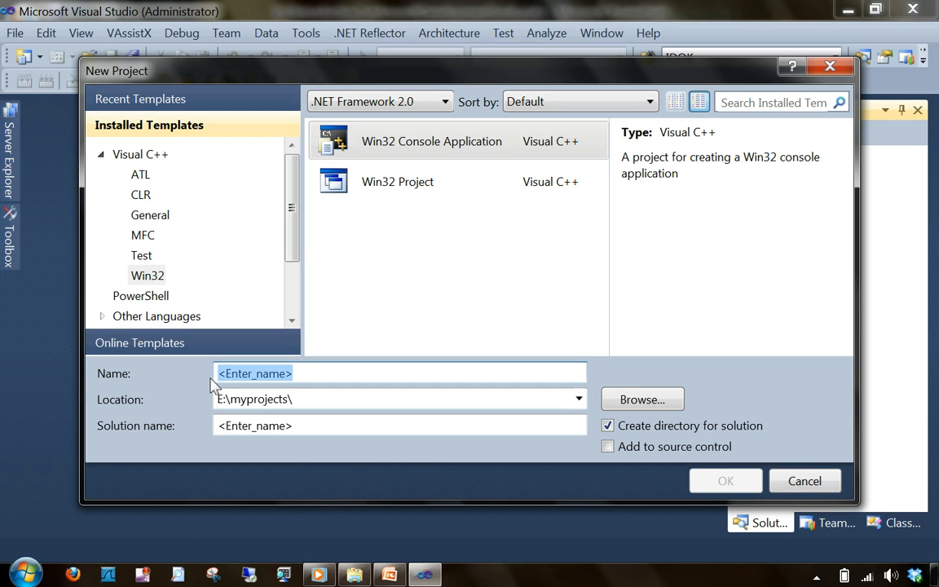
pyautogui.write('test2010')
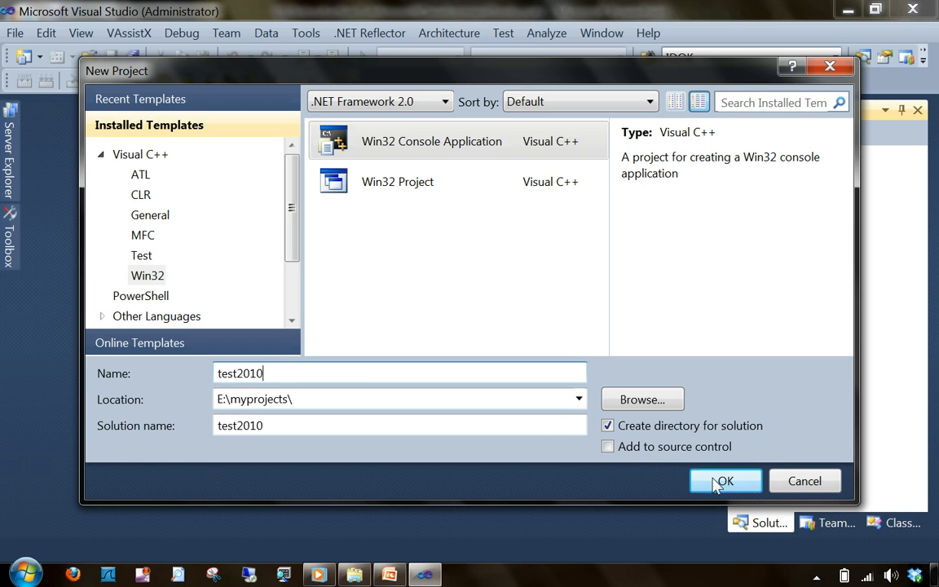
pyautogui.click(725, 481)
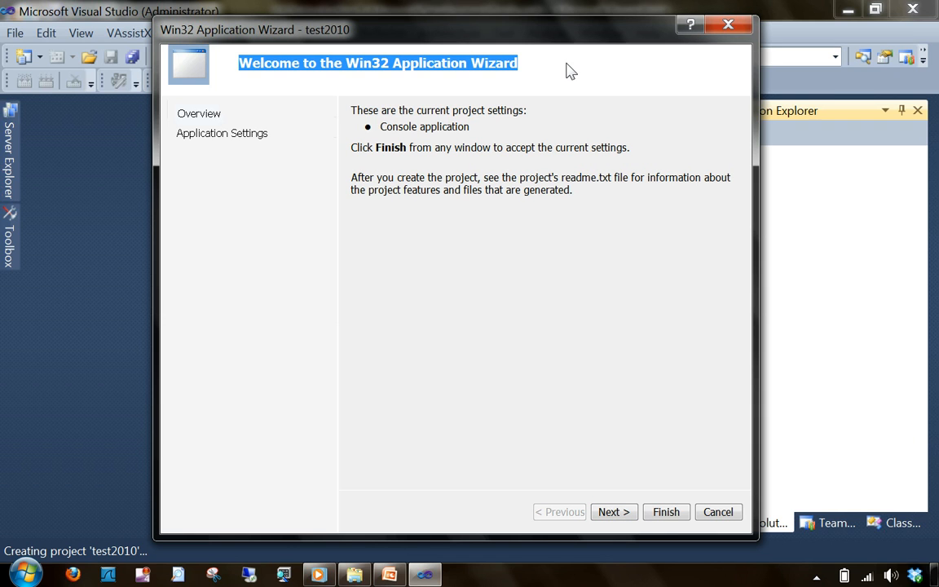
pyautogui.moveTo(584, 393)
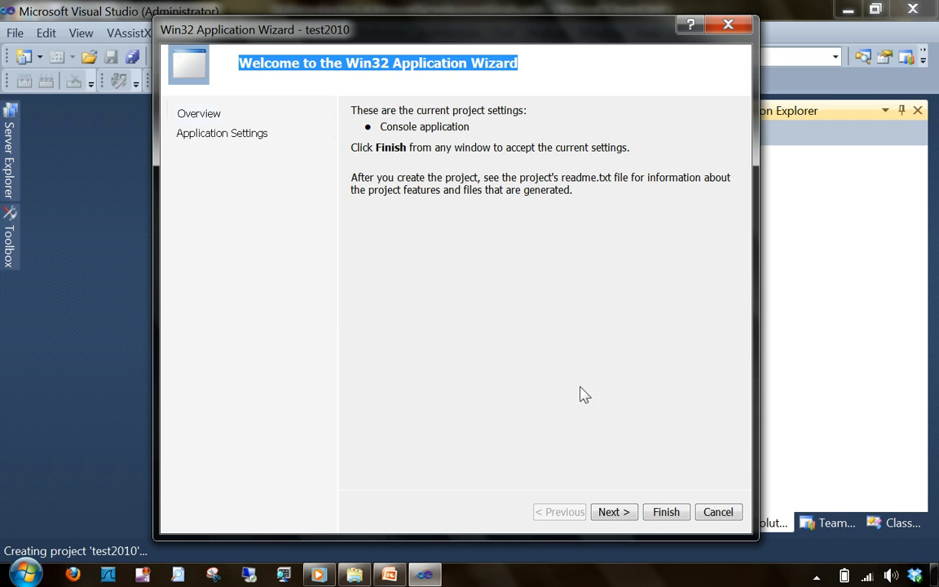
pyautogui.moveTo(625, 504)
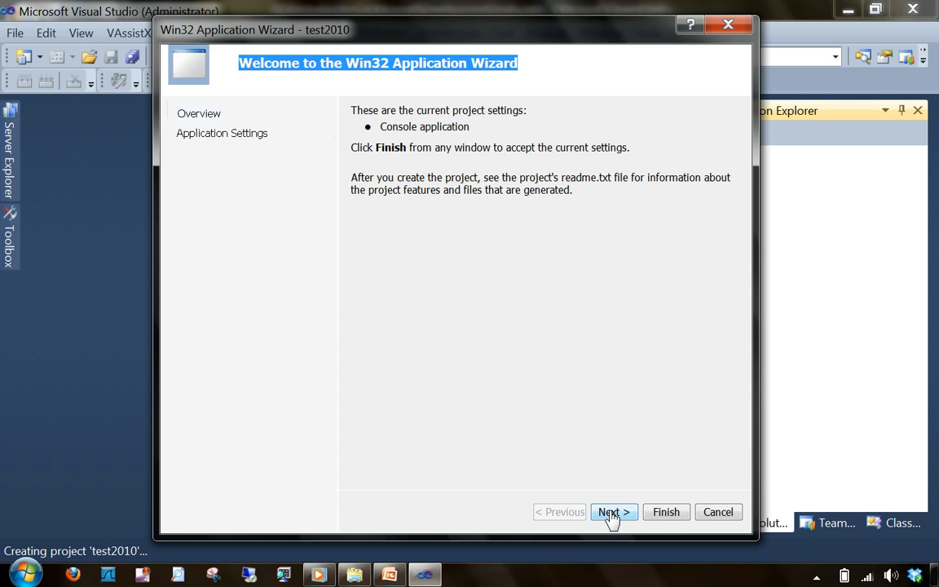
# Finish the Win32 Application Wizard keeping Console application with precompiled header.
pyautogui.click(613, 512)
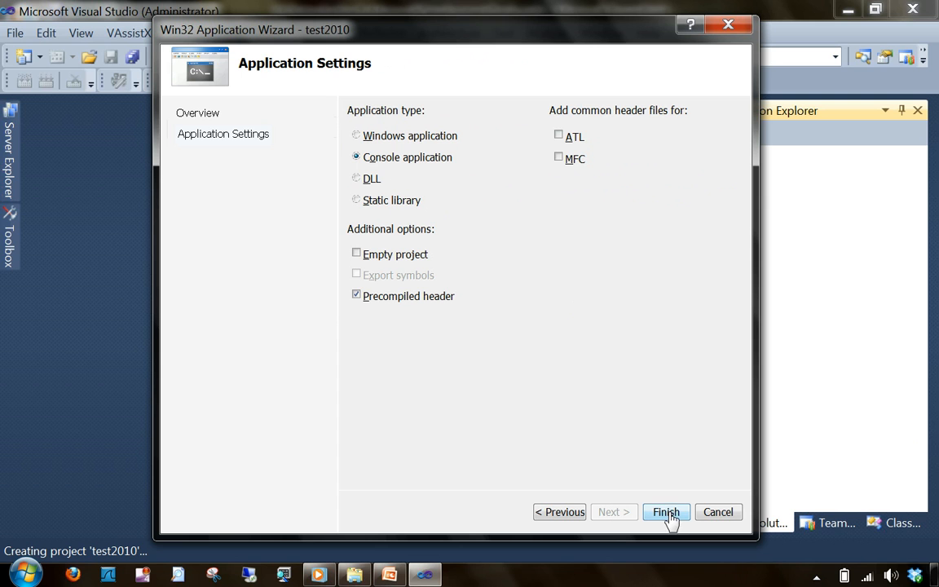
pyautogui.click(665, 512)
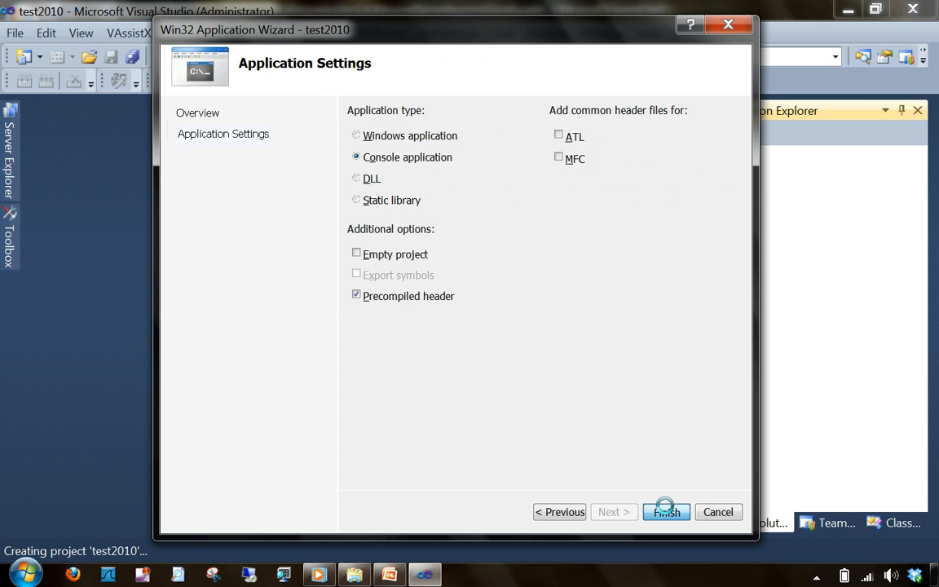
pyautogui.click(665, 512)
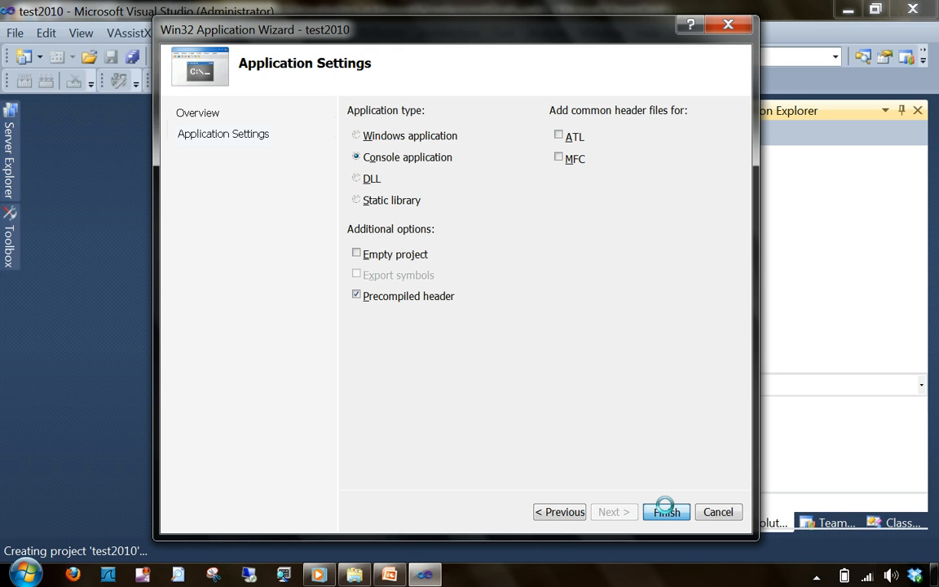
pyautogui.click(665, 512)
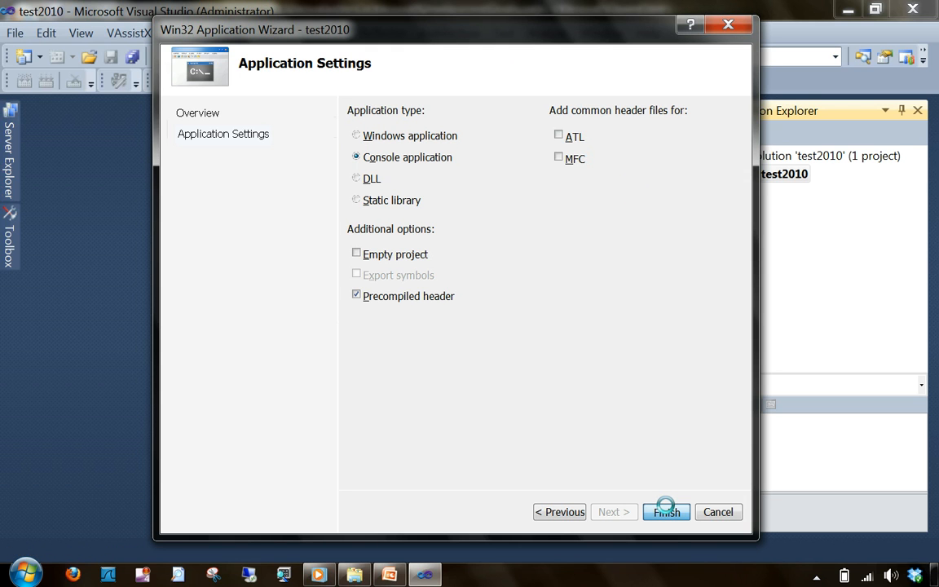
pyautogui.click(665, 512)
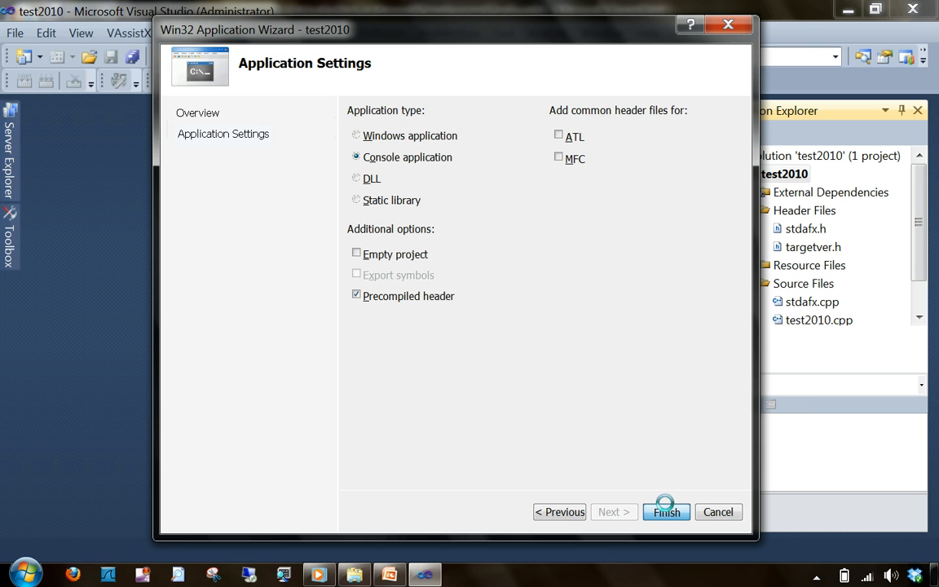
pyautogui.click(665, 512)
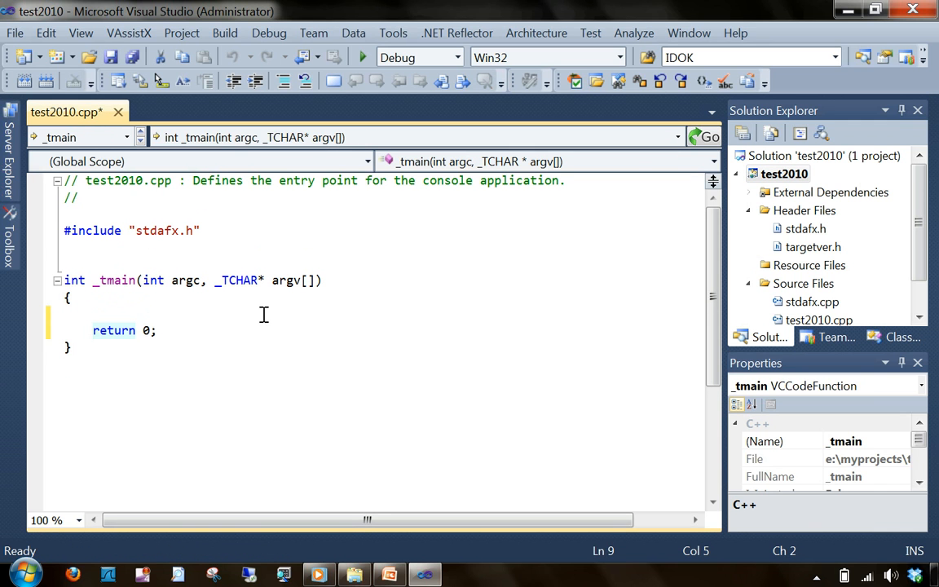
# Make _tmain print "hello world" with a printf statement in test2010.cpp.
pyautogui.write('print("')
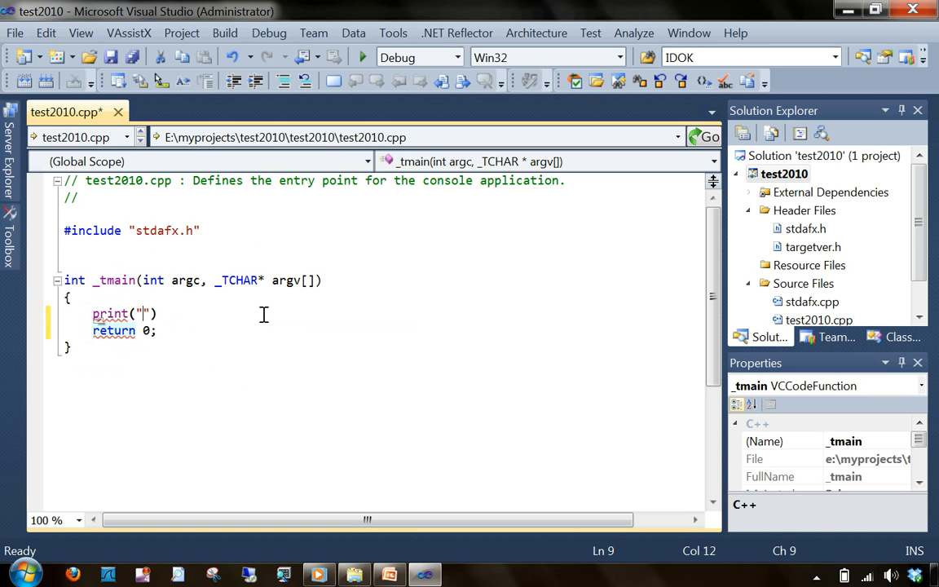
pyautogui.write('hello wo')
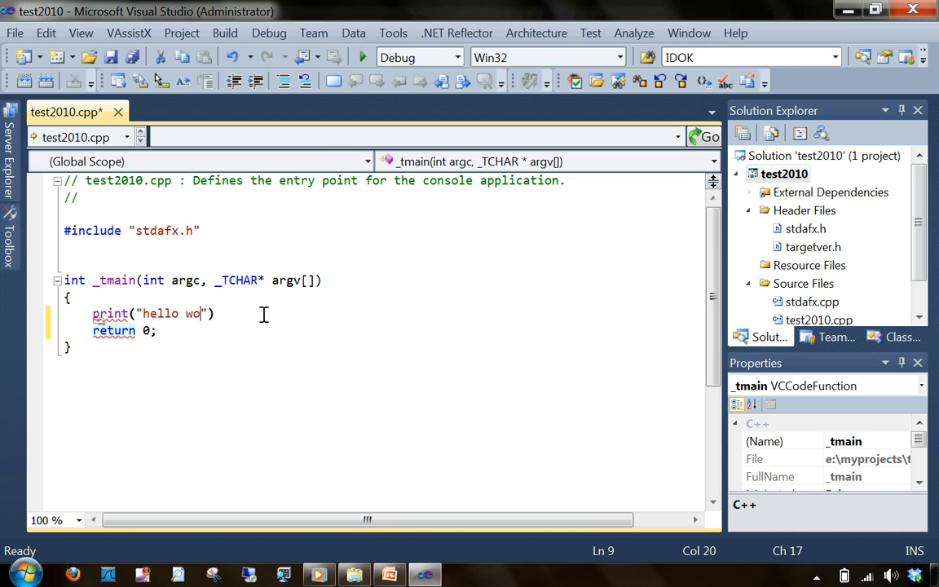
pyautogui.write('rld')
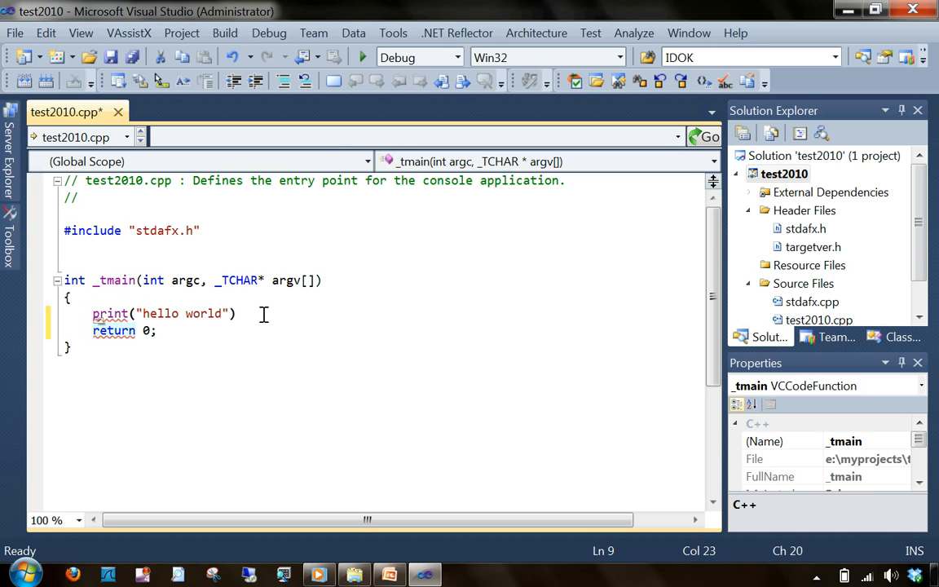
pyautogui.write(';')
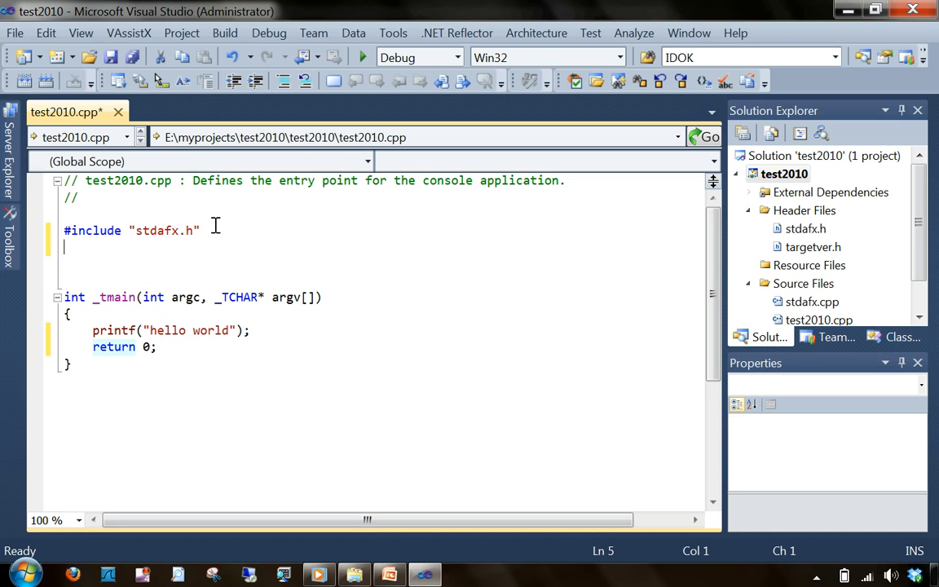
# Add #include <stdio.h> below the stdafx.h include in test2010.cpp.
pyautogui.write('#inclu')
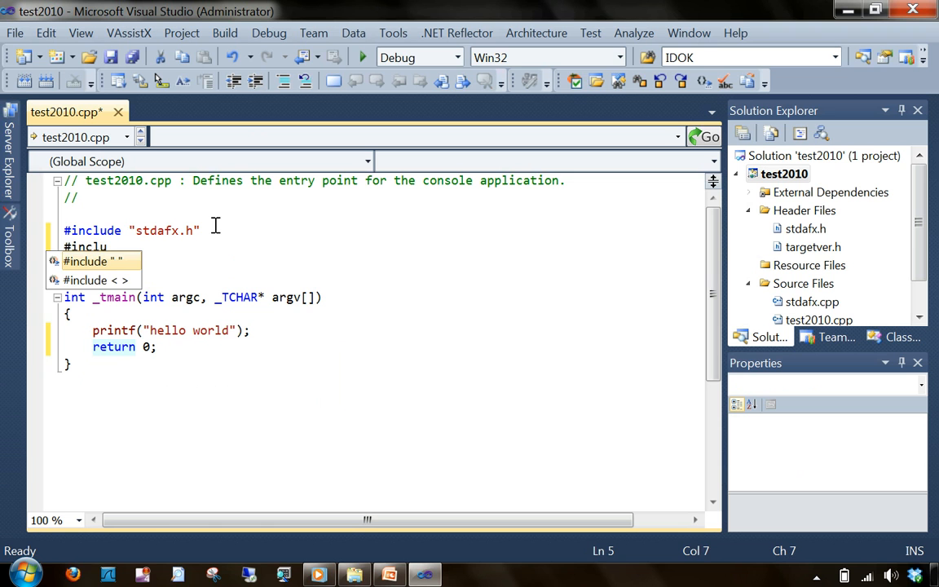
pyautogui.write('de')
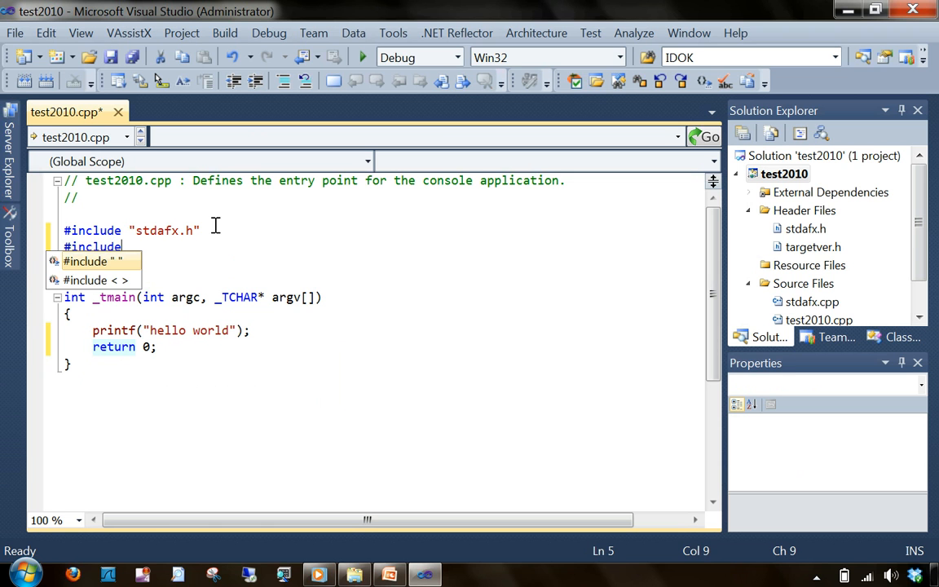
pyautogui.write('<stdio.h>')
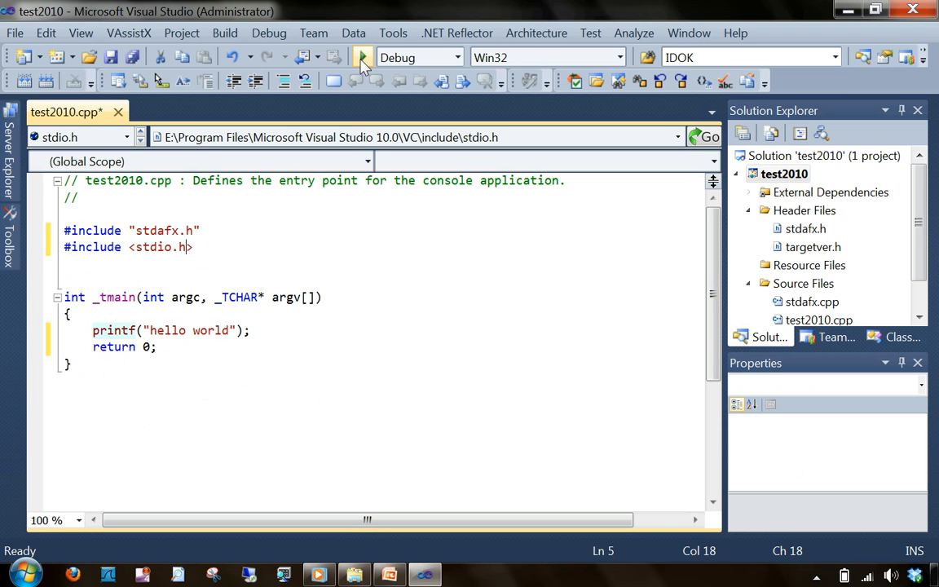
# Build and run test2010 under the debugger so it exits with code 0.
pyautogui.click(359, 57)
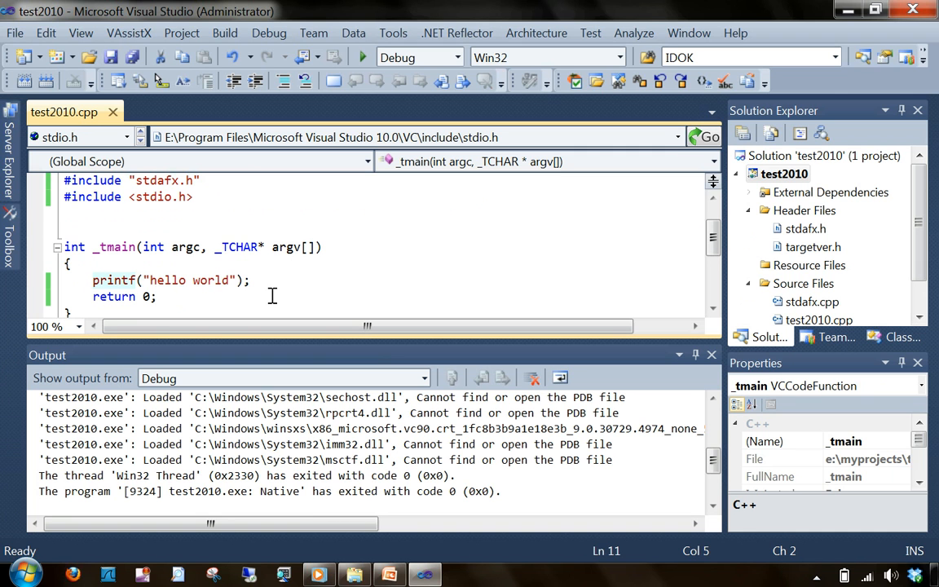
pyautogui.moveTo(23, 302)
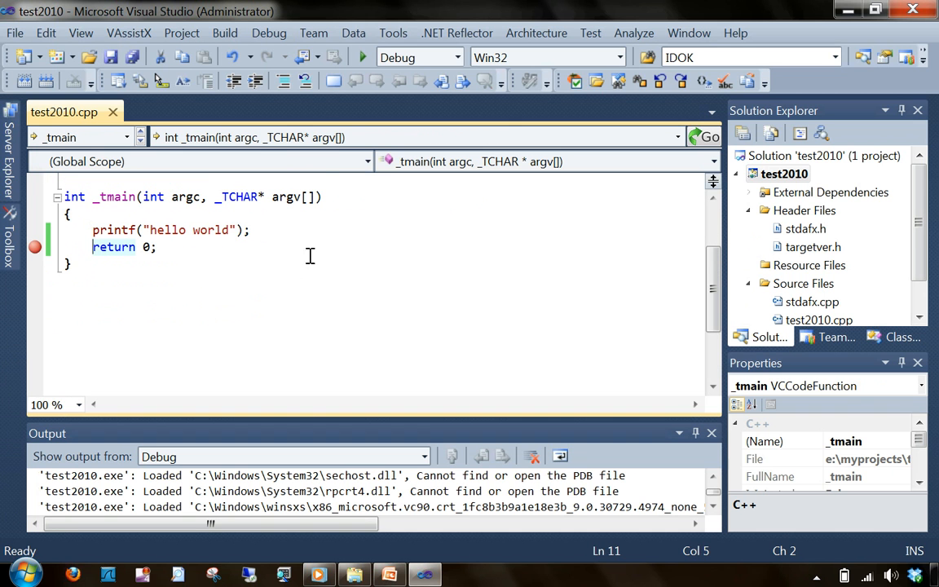
# Debug test2010 again so it pauses at the breakpoint with hello world shown in the console.
pyautogui.click(359, 58)
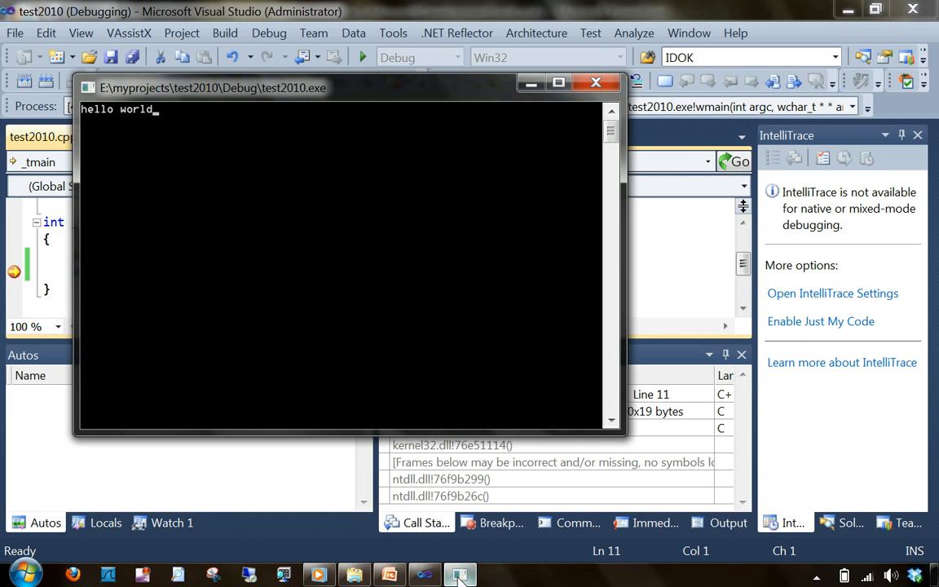
pyautogui.moveTo(105, 127)
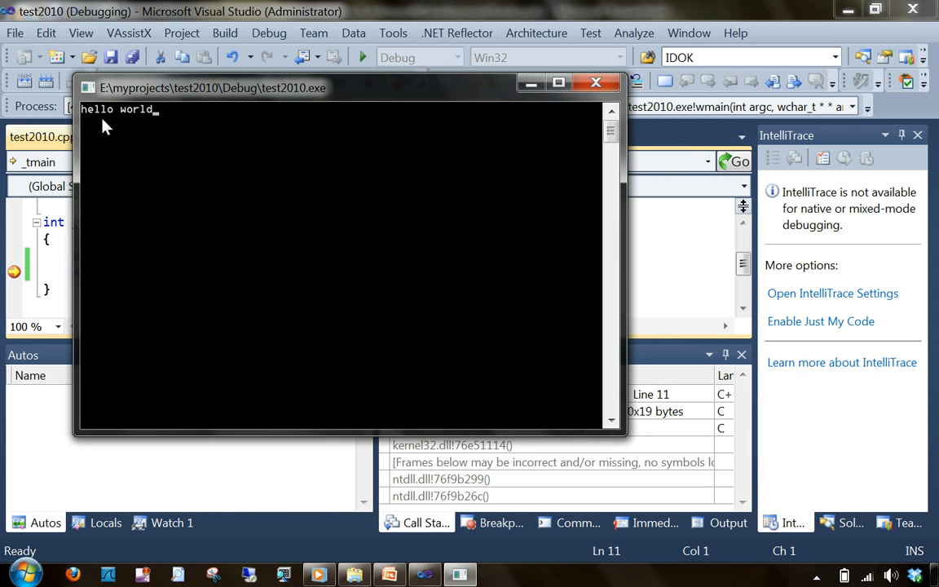
pyautogui.moveTo(89, 121)
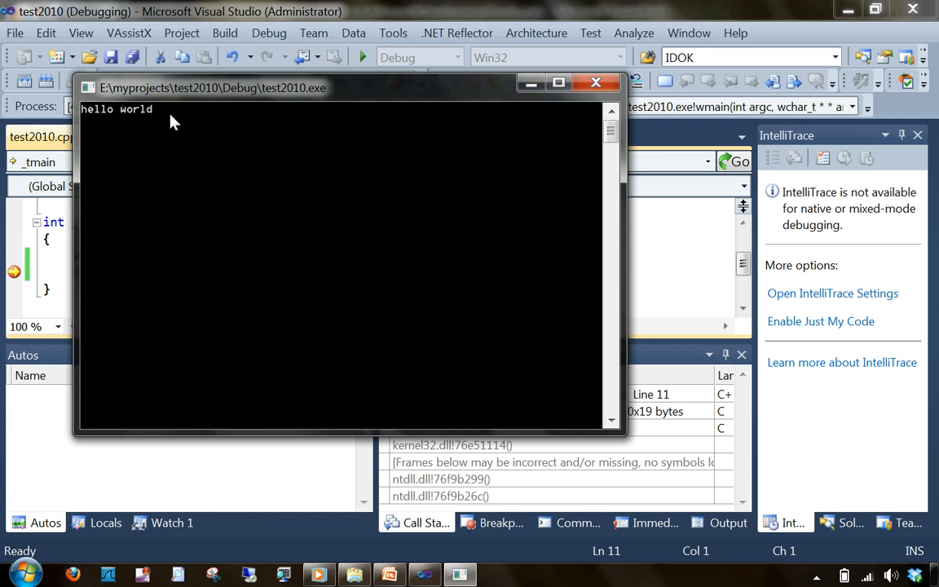
pyautogui.moveTo(469, 116)
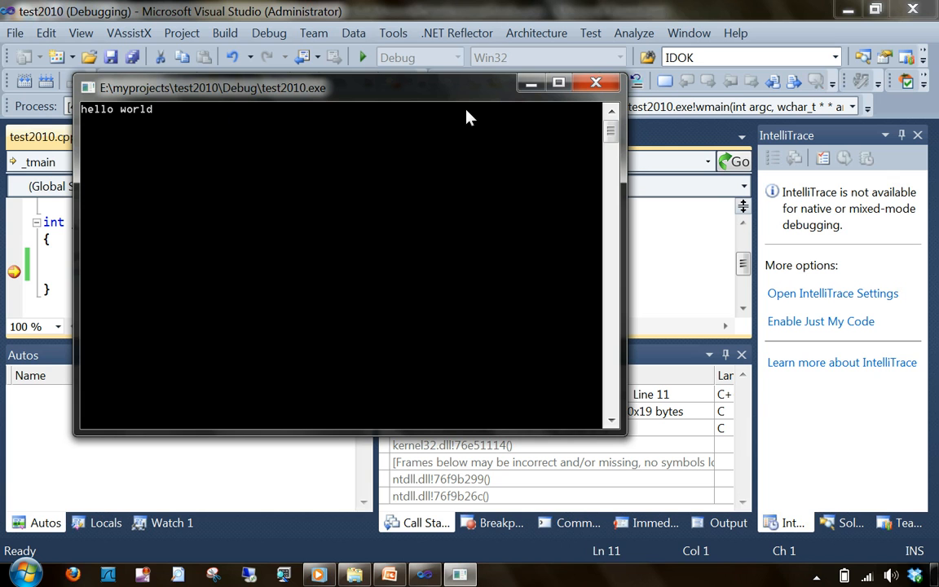
pyautogui.moveTo(473, 111)
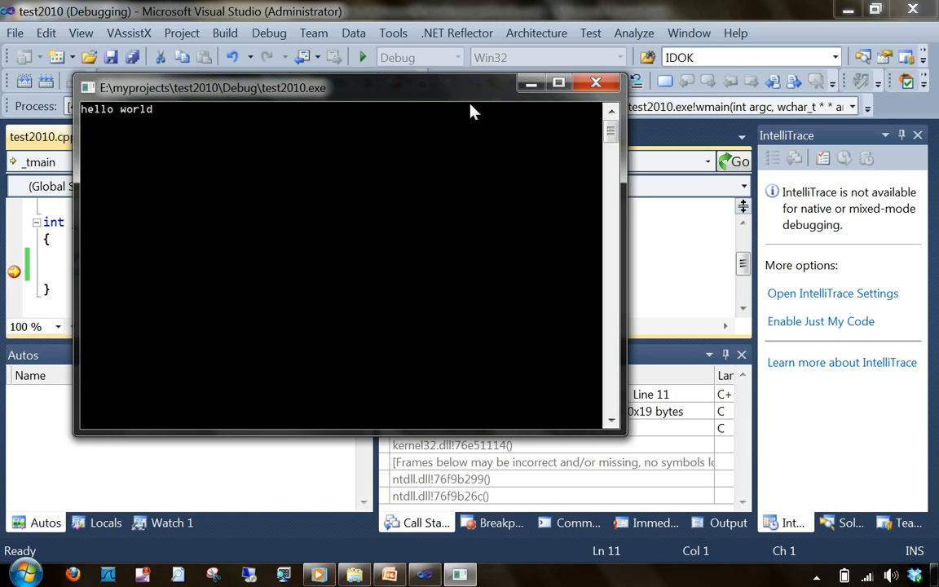
pyautogui.moveTo(527, 88)
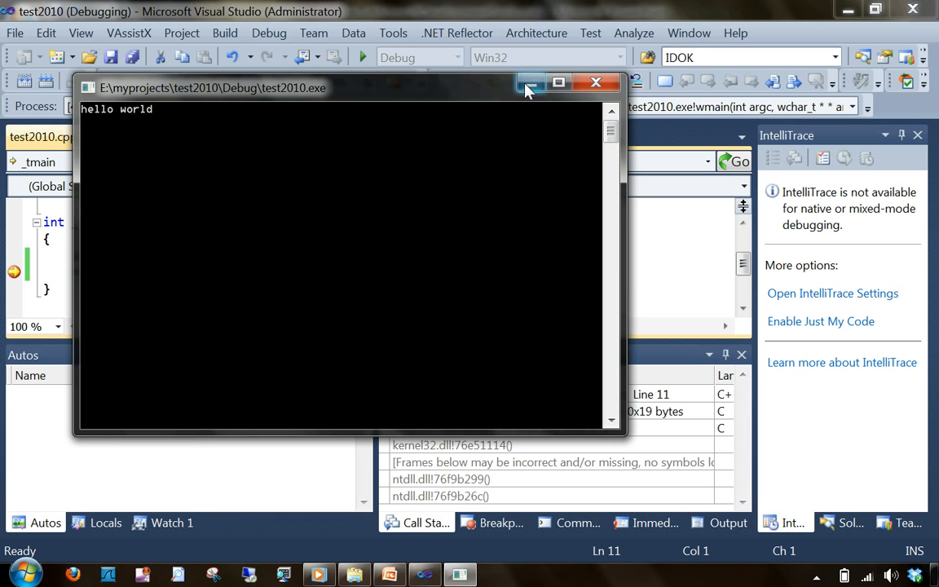
pyautogui.moveTo(524, 83)
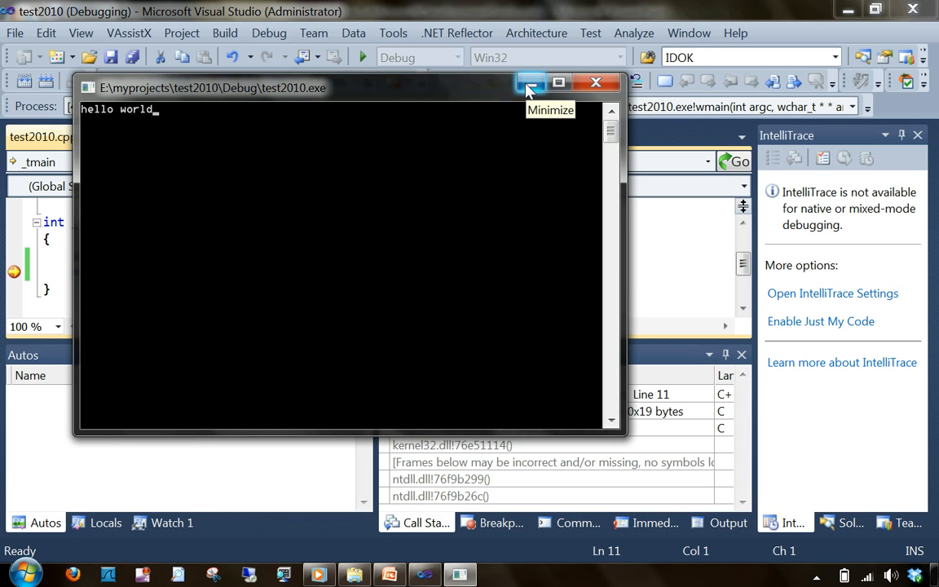
pyautogui.moveTo(531, 88)
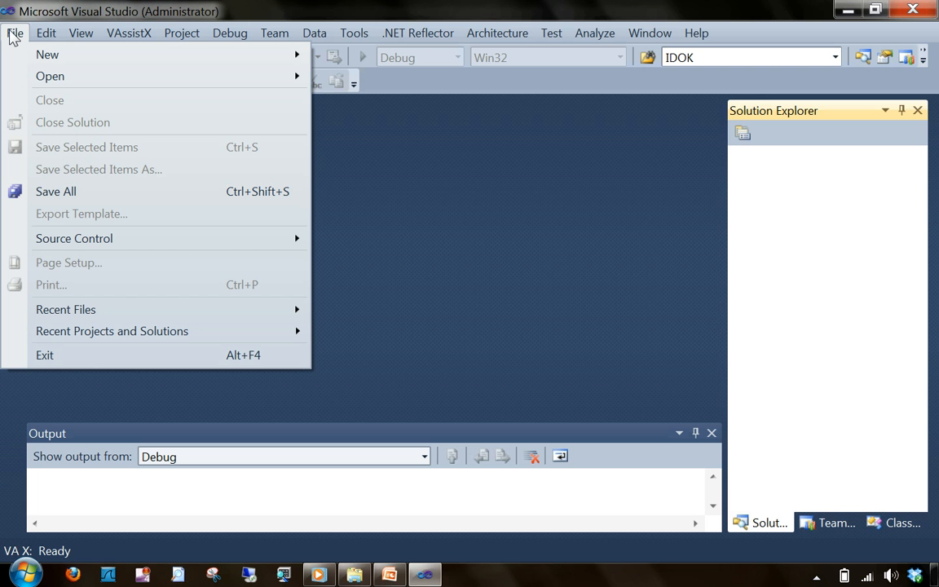
pyautogui.moveTo(31, 62)
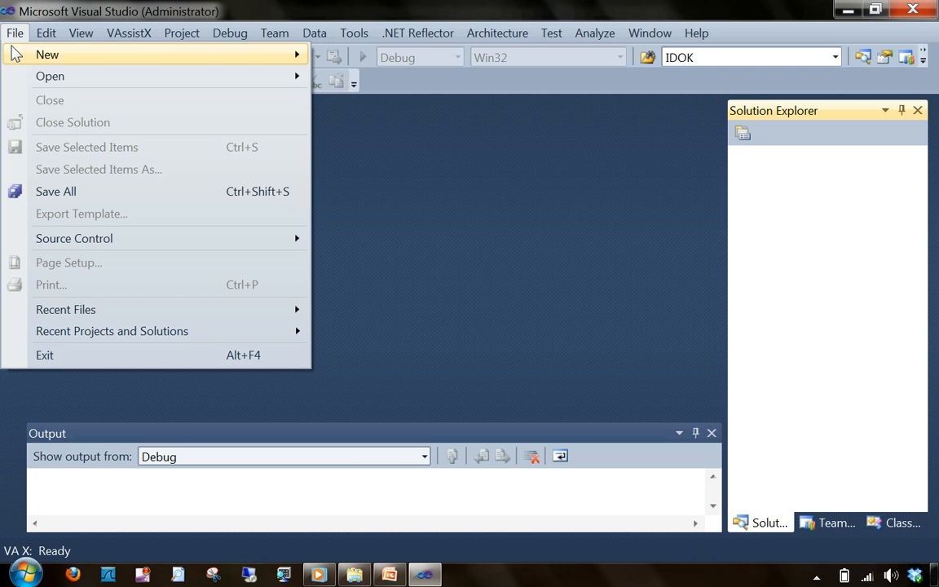
pyautogui.moveTo(57, 57)
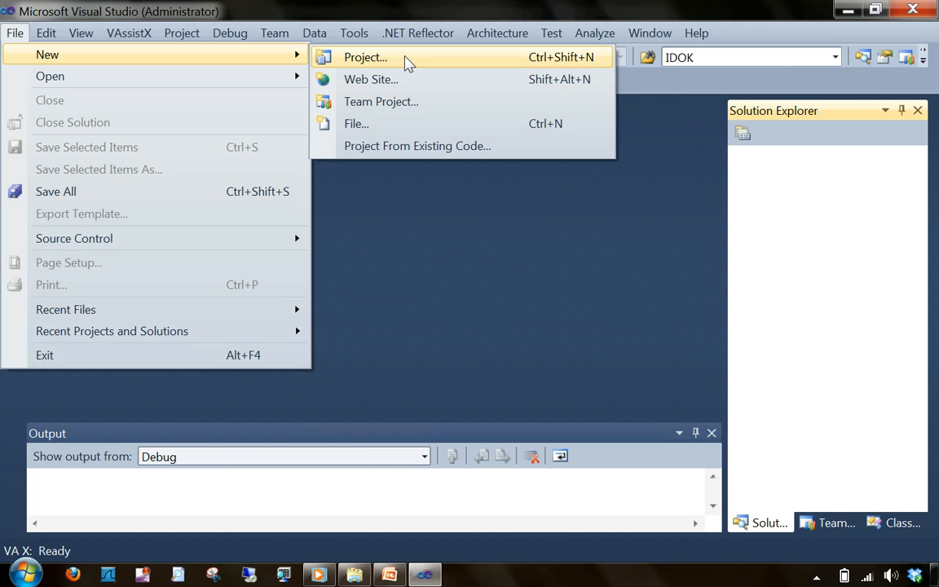
# Start a new MFC Application project named testmfc2010 under E:\myprojects\.
pyautogui.click(357, 57)
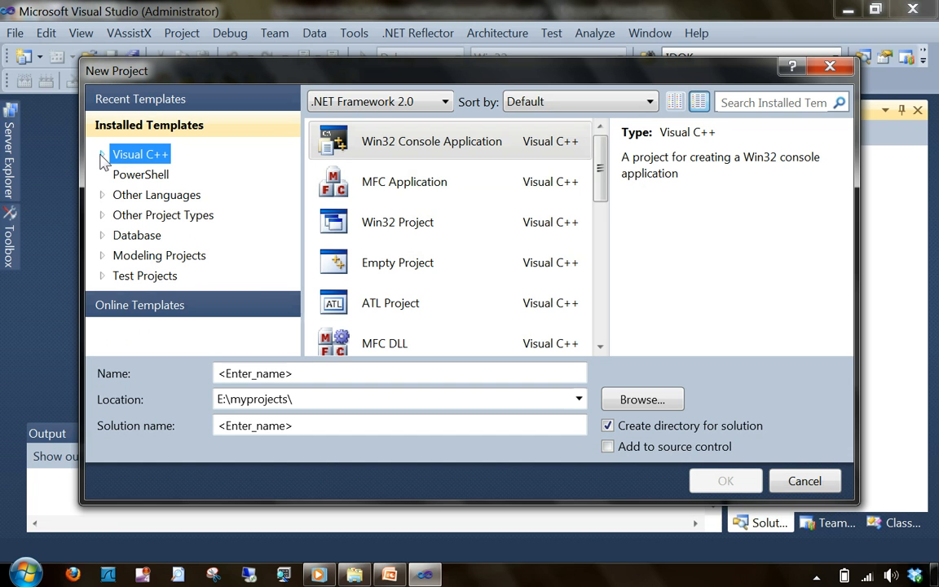
pyautogui.moveTo(127, 194)
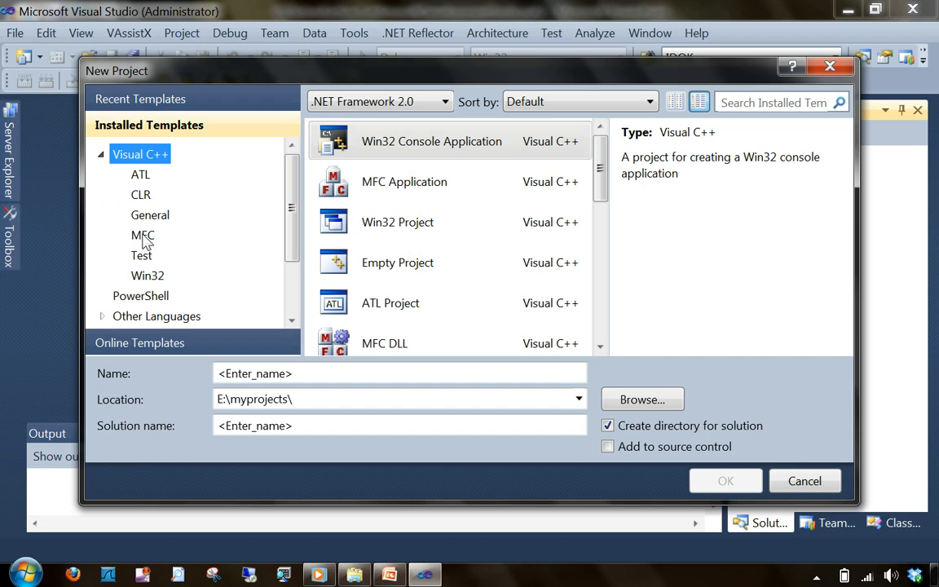
pyautogui.click(141, 234)
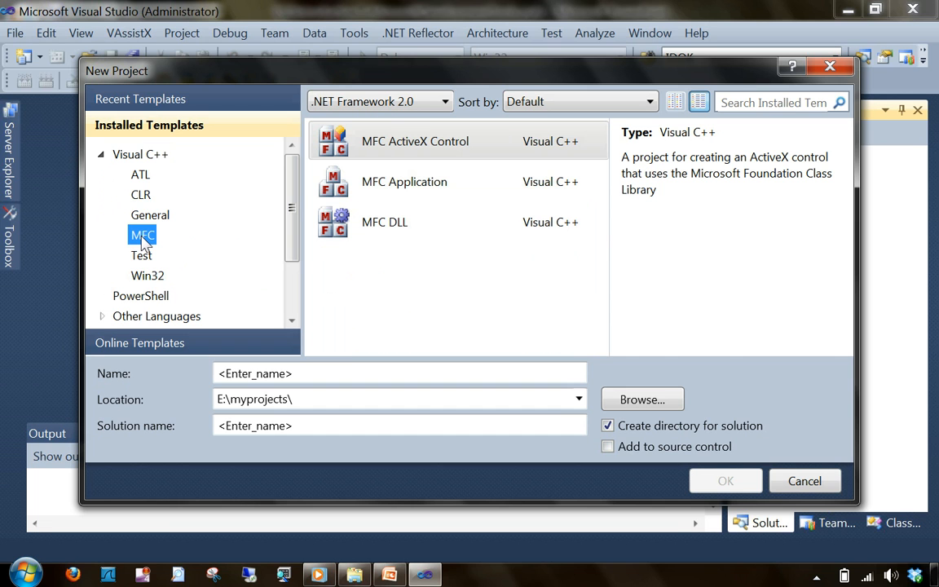
pyautogui.moveTo(424, 191)
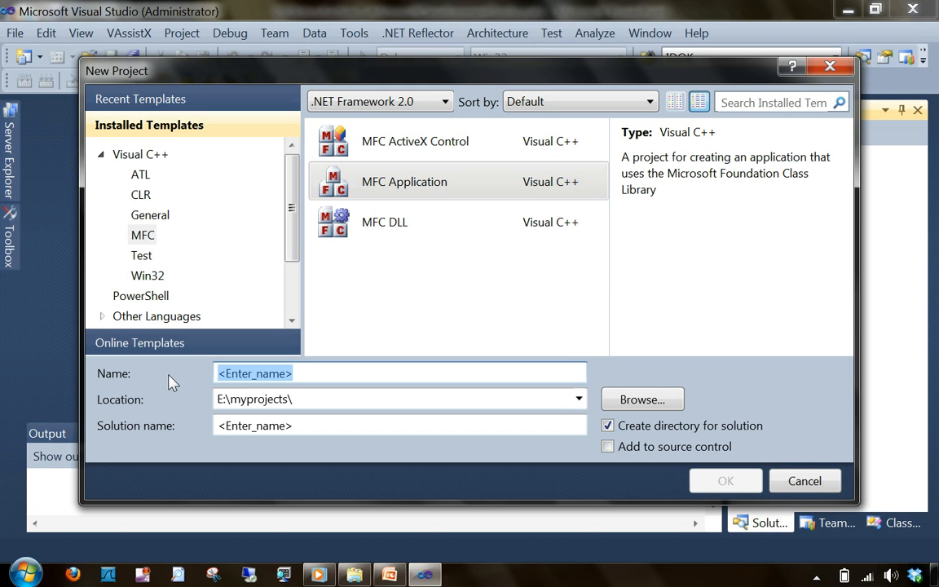
pyautogui.write('testmfc2')
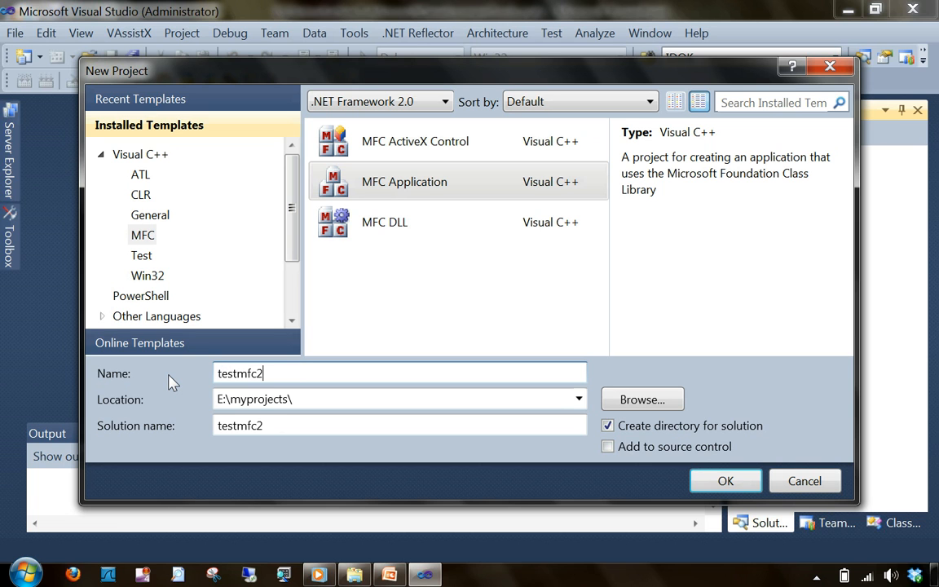
pyautogui.write('010')
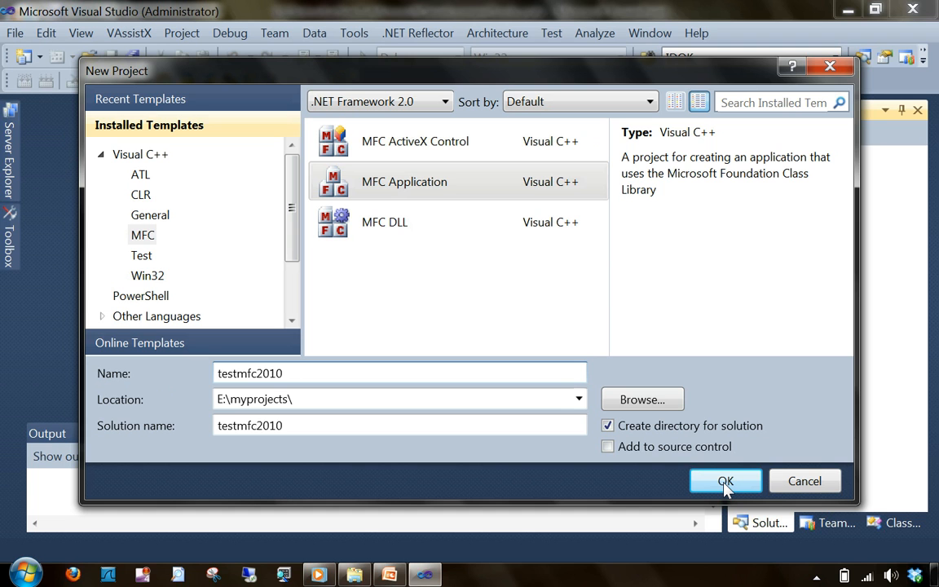
# Run through the MFC Application Wizard pages with default tabbed Visual Studio-style settings and finish.
pyautogui.click(726, 480)
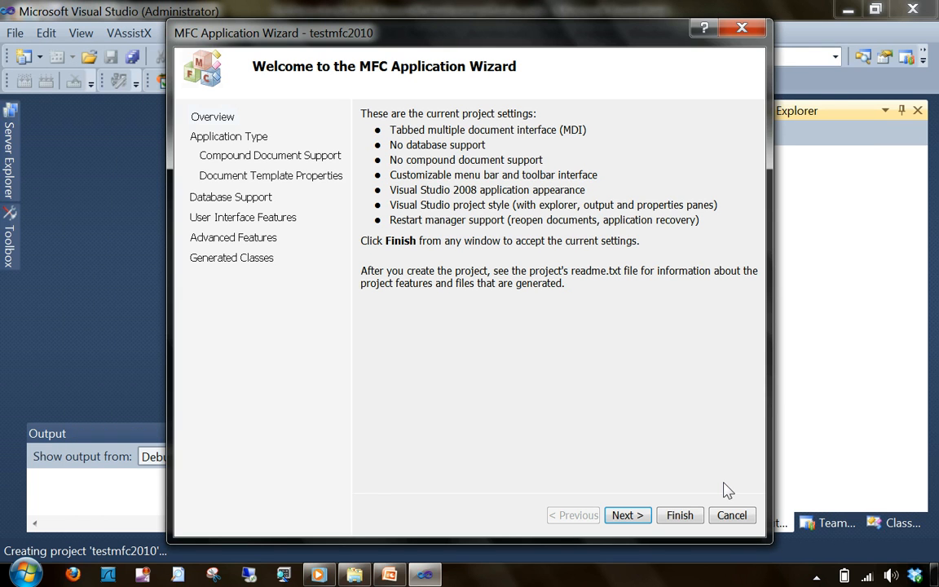
pyautogui.moveTo(715, 551)
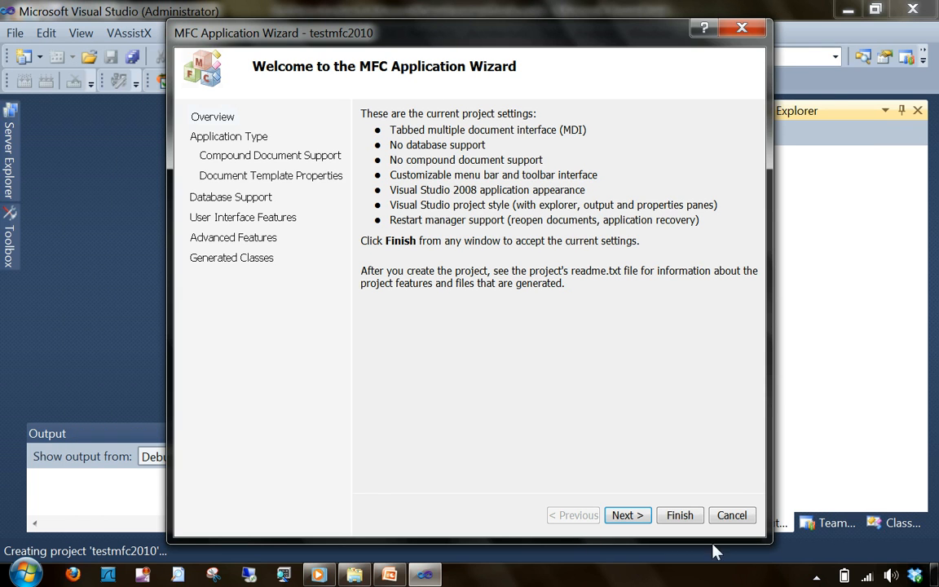
pyautogui.click(628, 515)
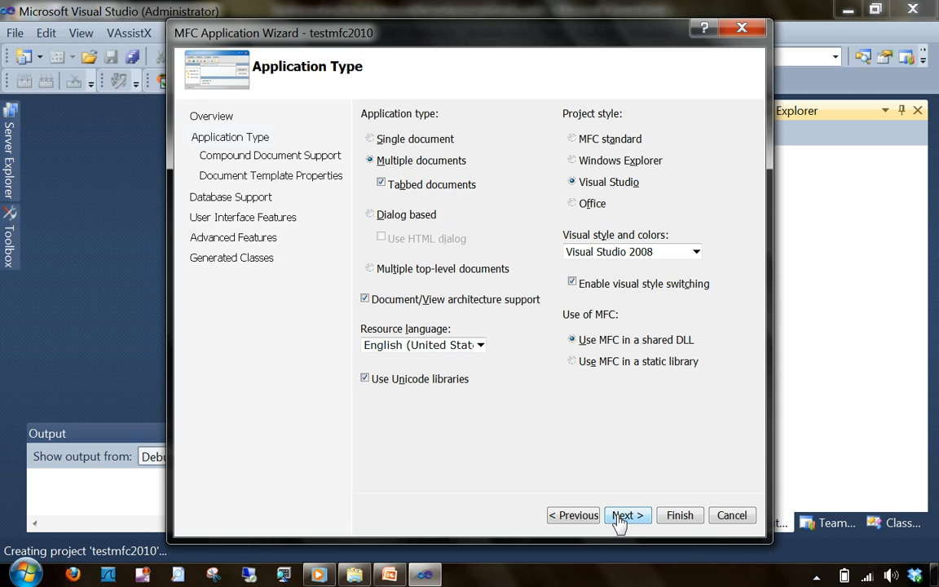
pyautogui.click(628, 515)
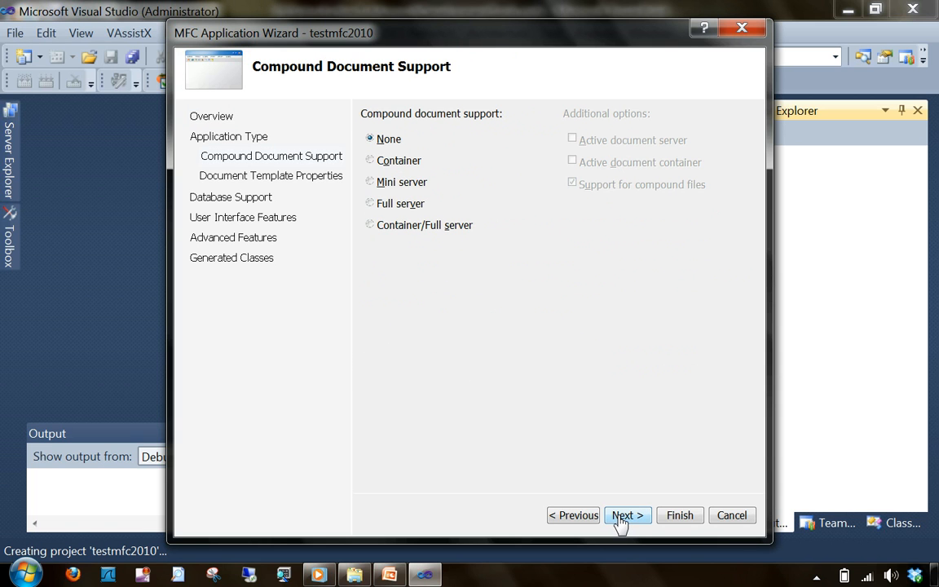
pyautogui.click(626, 515)
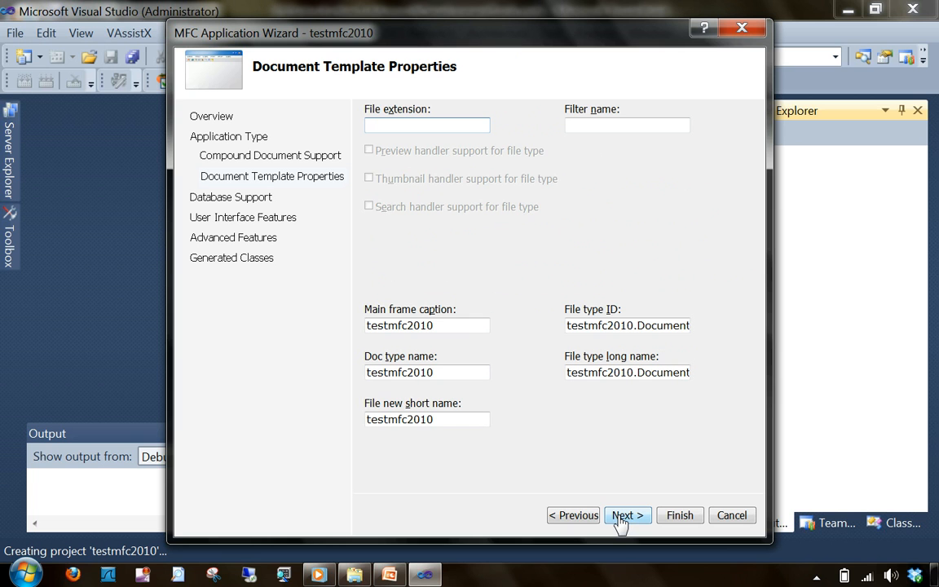
pyautogui.click(628, 515)
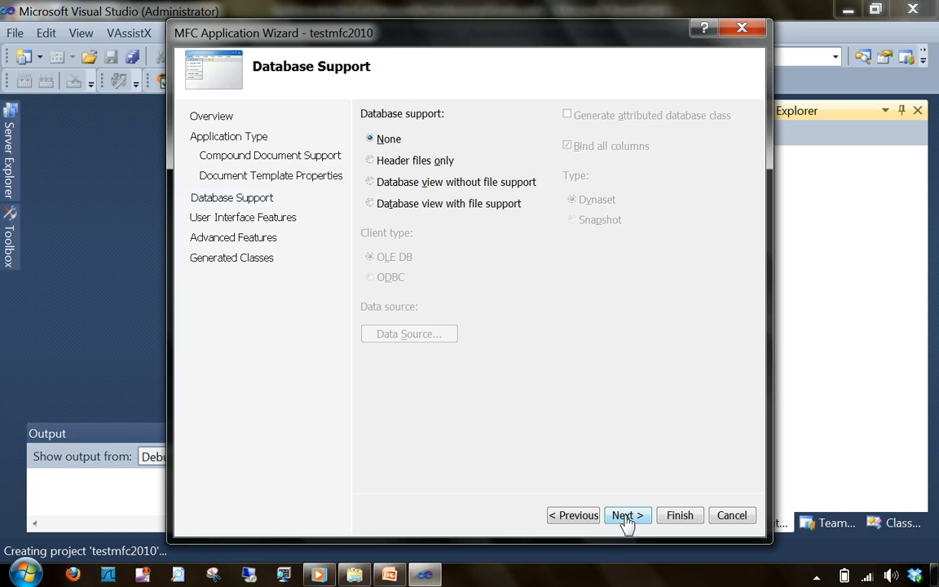
pyautogui.click(628, 515)
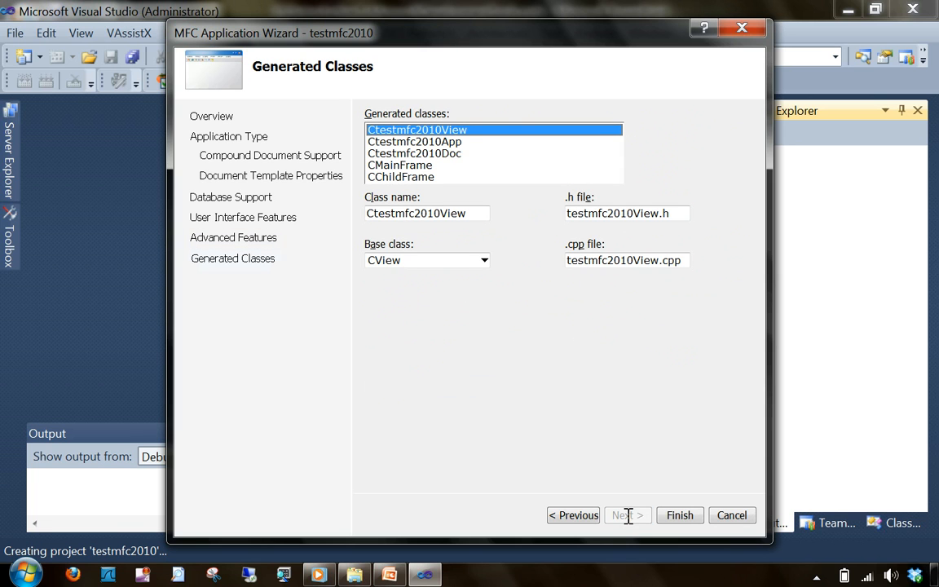
pyautogui.click(679, 515)
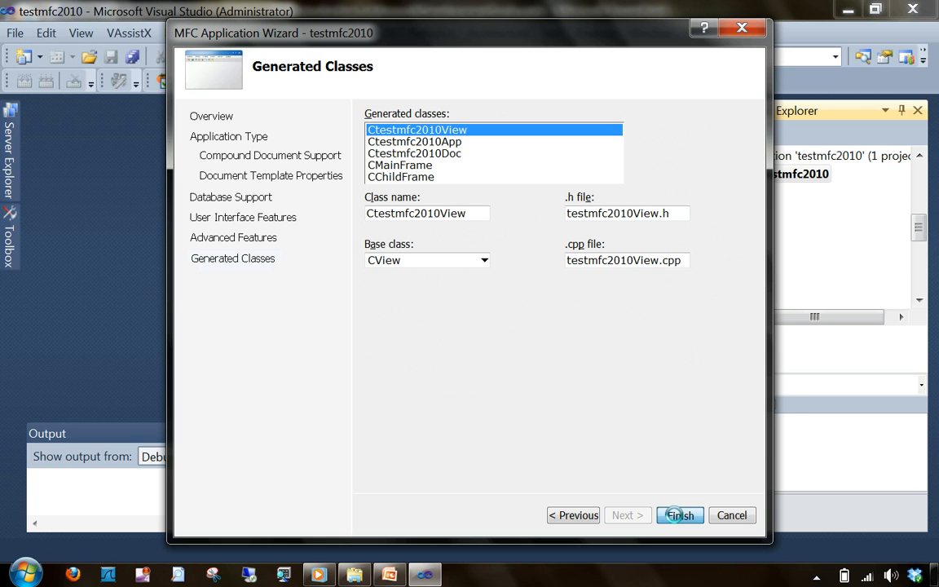
pyautogui.click(681, 515)
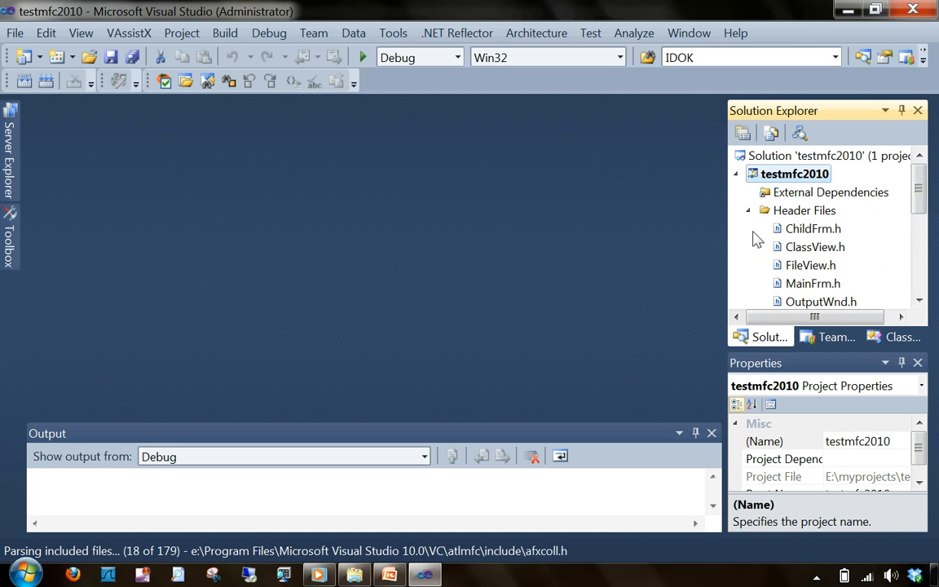
# Review the generated testmfc2010 files in Solution Explorer and build the solution.
pyautogui.click(749, 211)
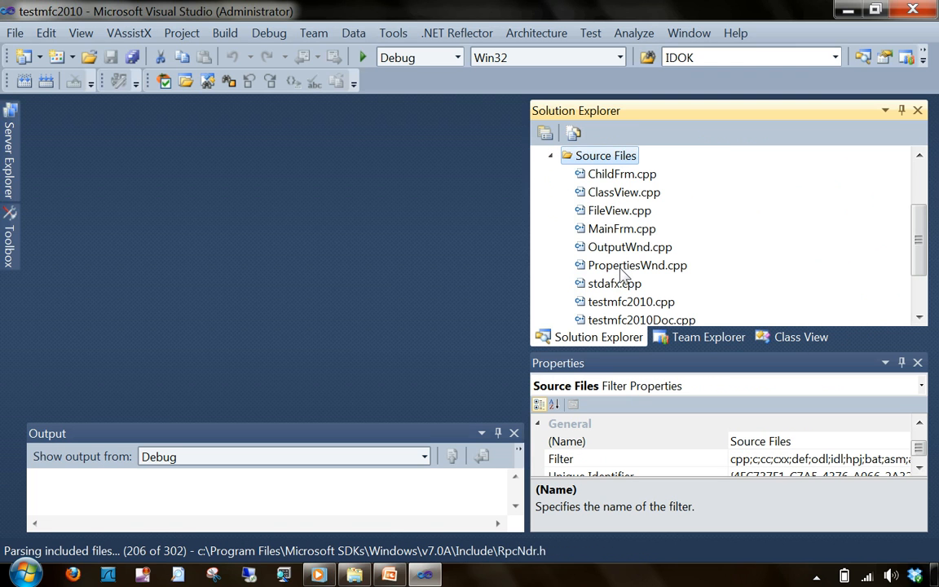
pyautogui.scroll(-3)
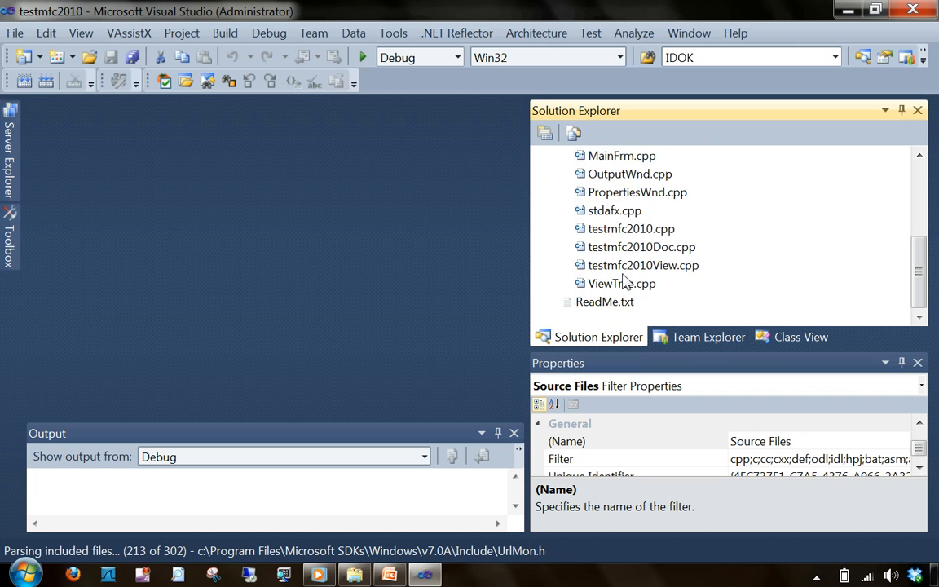
pyautogui.click(551, 248)
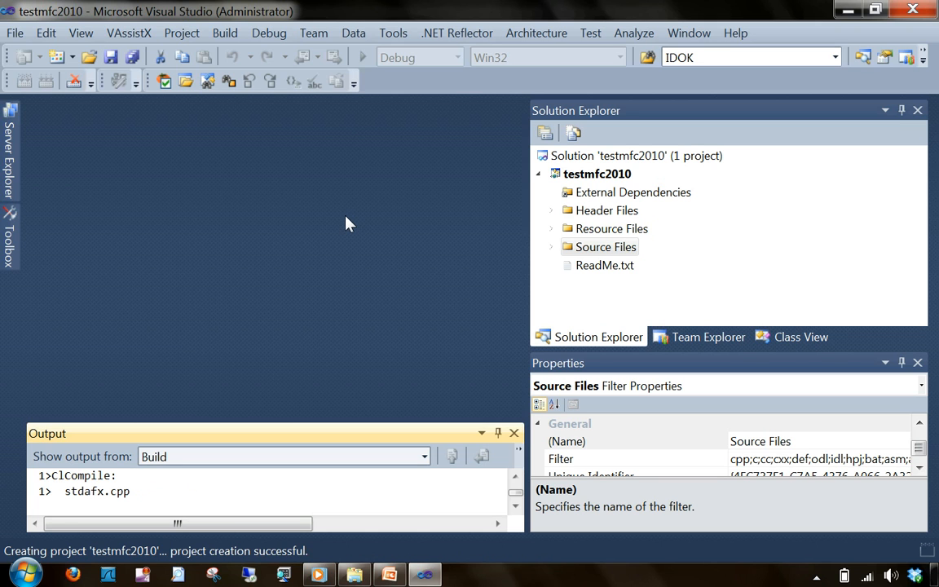
pyautogui.moveTo(355, 224)
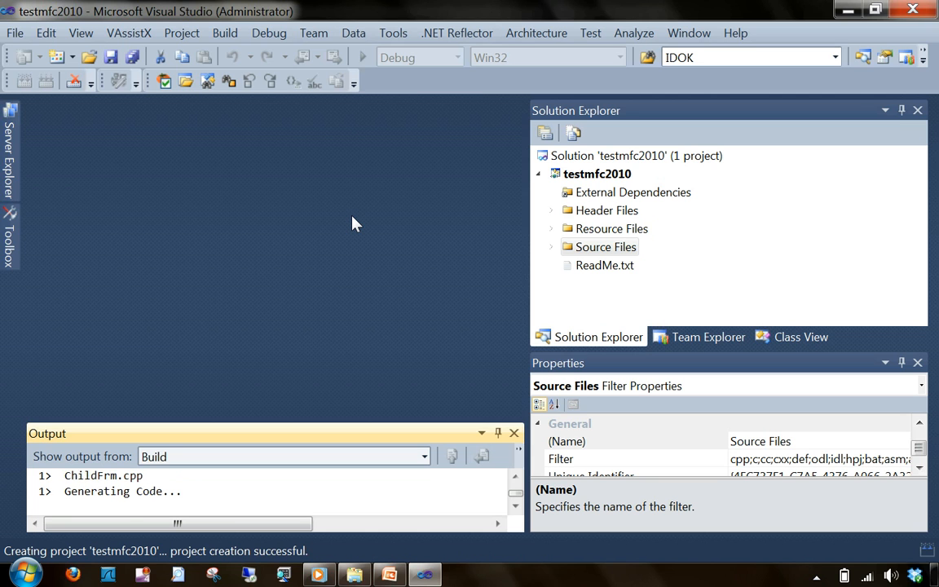
pyautogui.moveTo(352, 222)
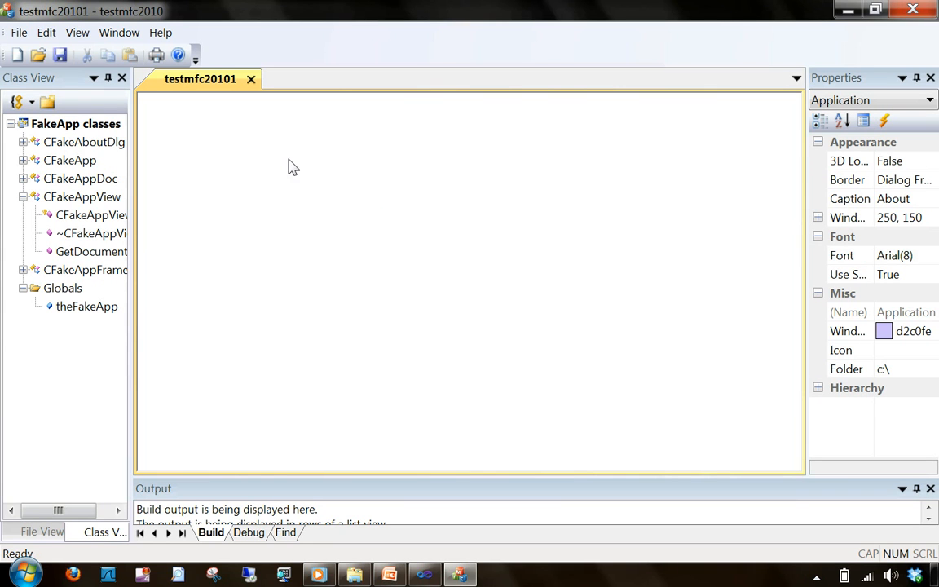
pyautogui.moveTo(13, 156)
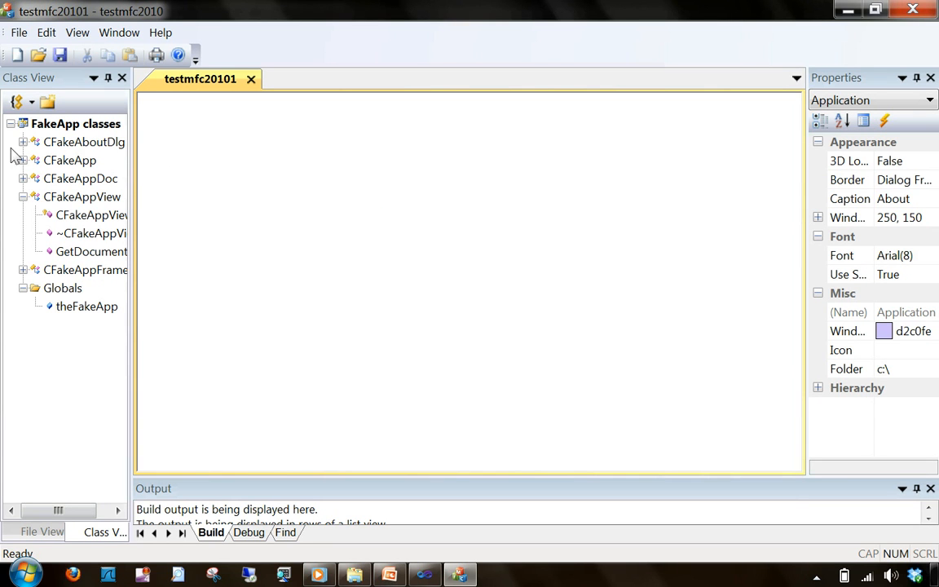
# Collapse the CFakeAppView entry in the running app's Class View.
pyautogui.click(85, 141)
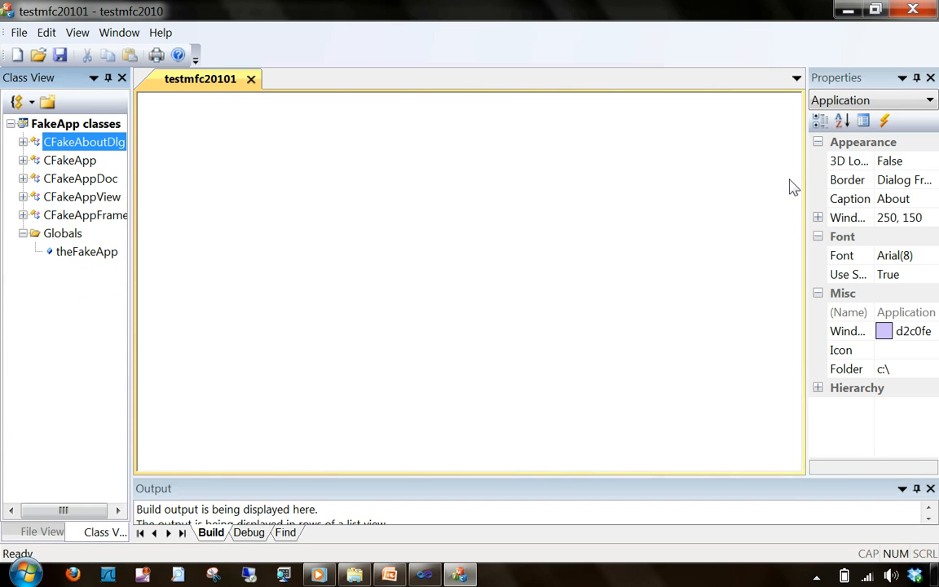
pyautogui.moveTo(809, 186)
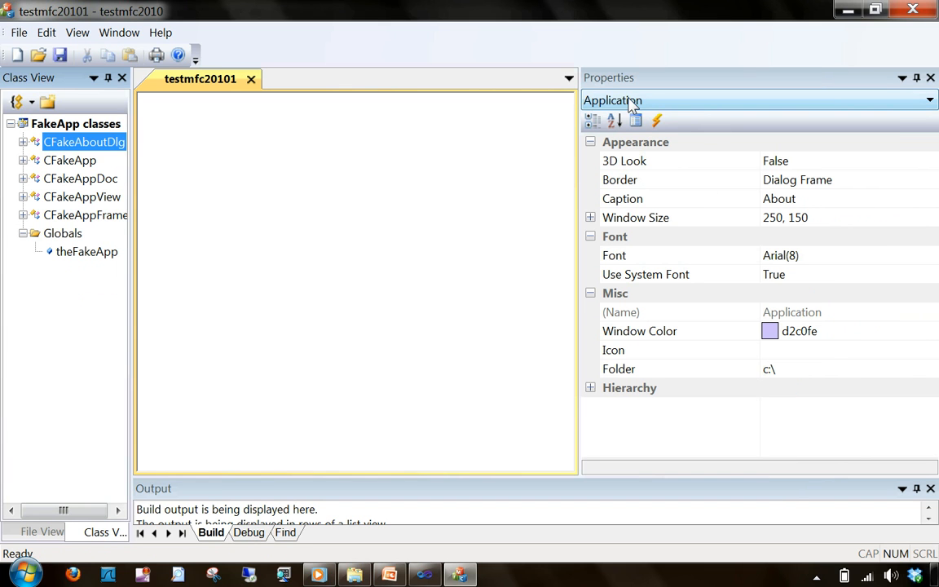
# Show the Debug output tab and switch the left panel to File View listing FakeApp files.
pyautogui.click(248, 533)
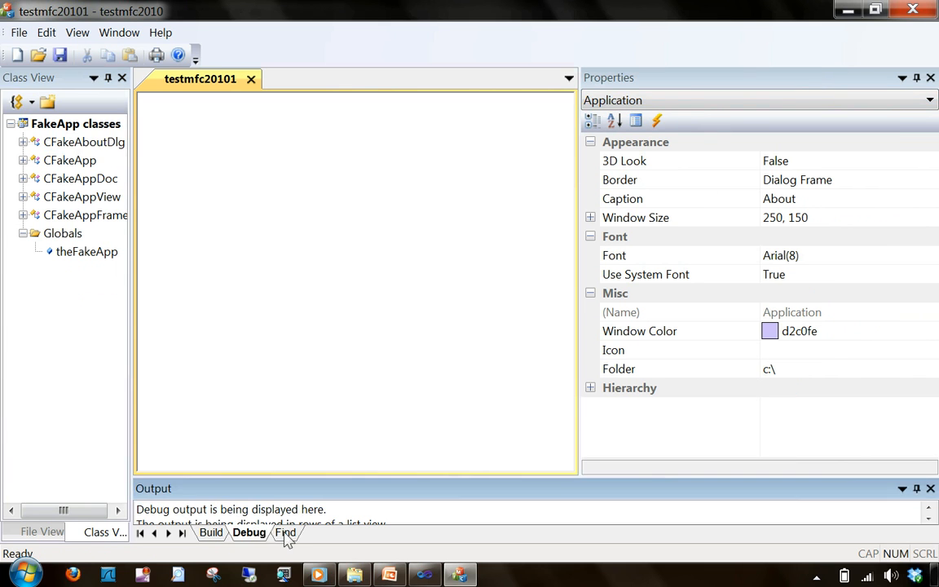
pyautogui.click(208, 531)
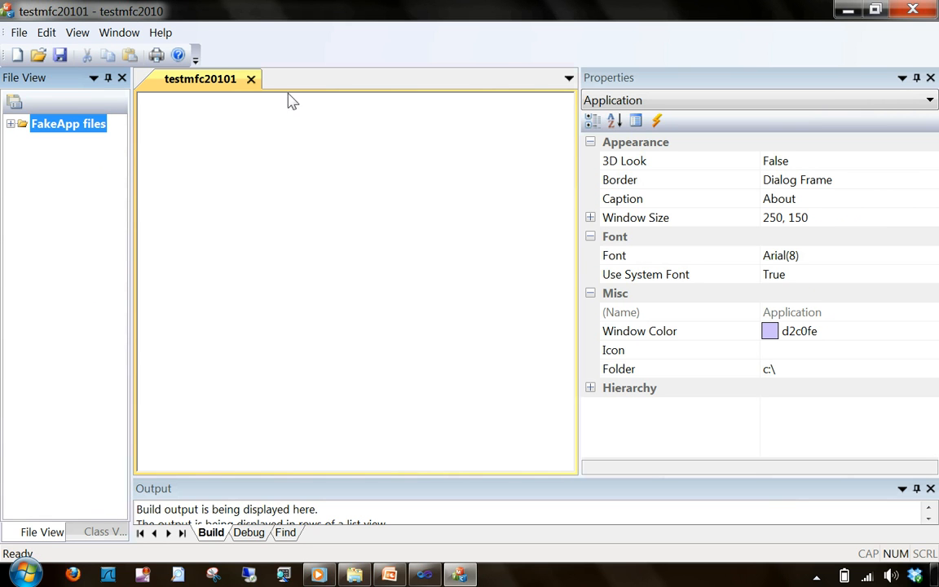
pyautogui.moveTo(254, 9)
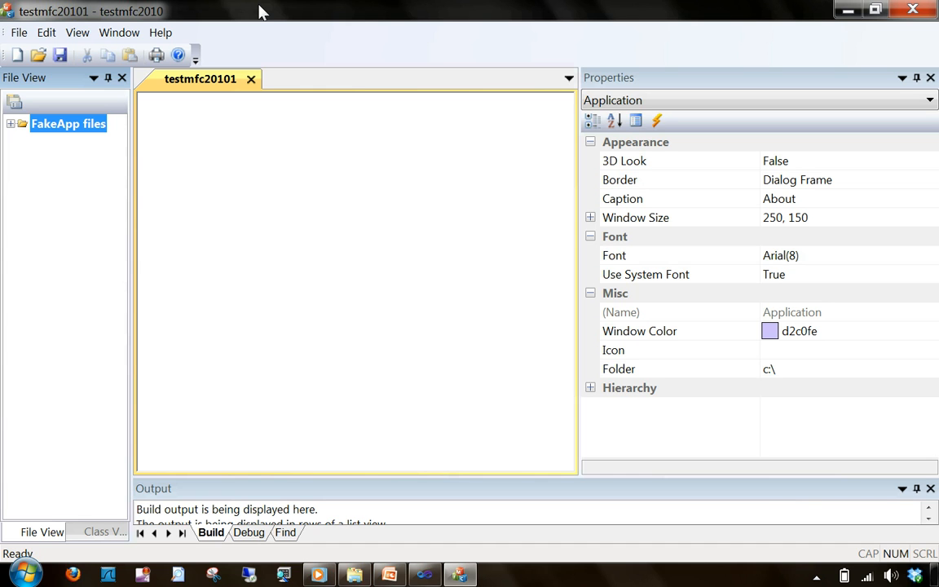
pyautogui.moveTo(270, 75)
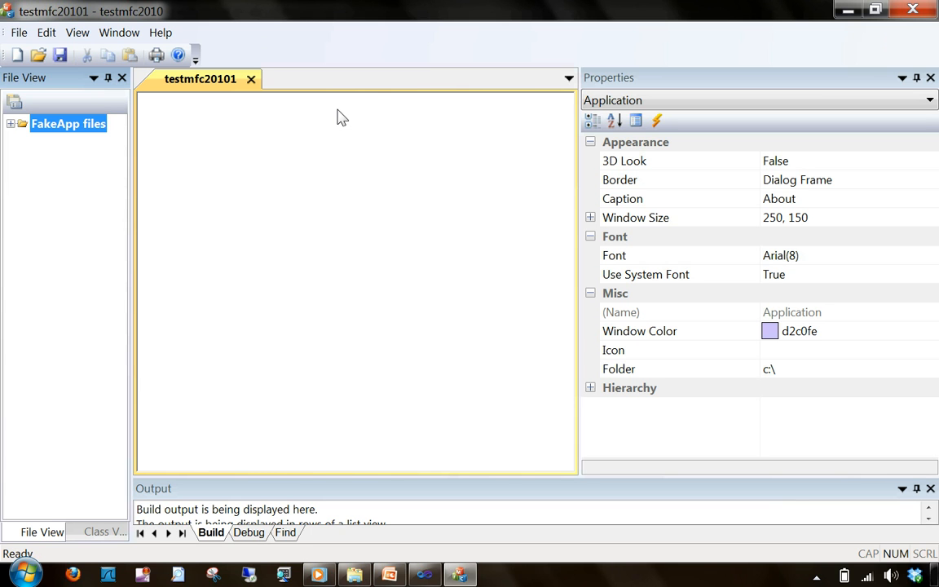
pyautogui.moveTo(370, 98)
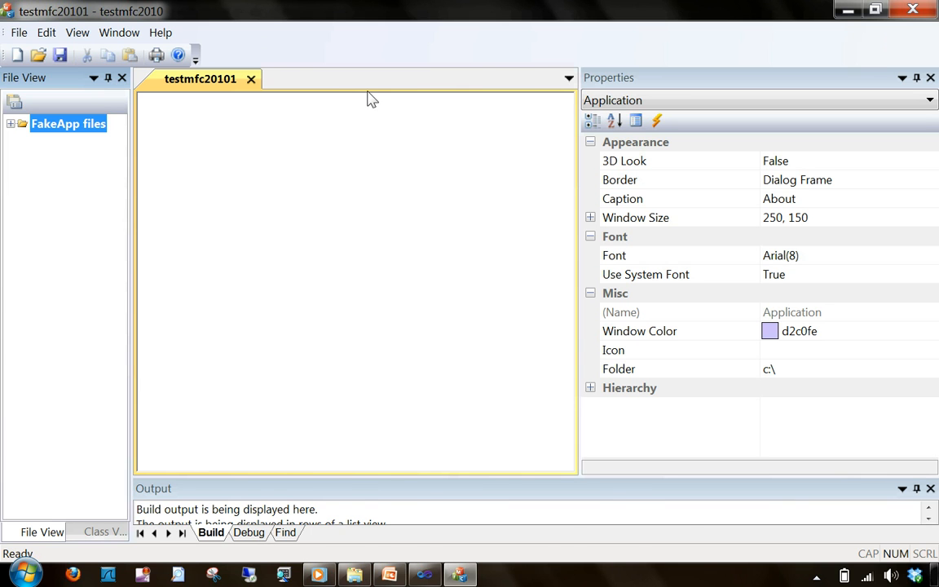